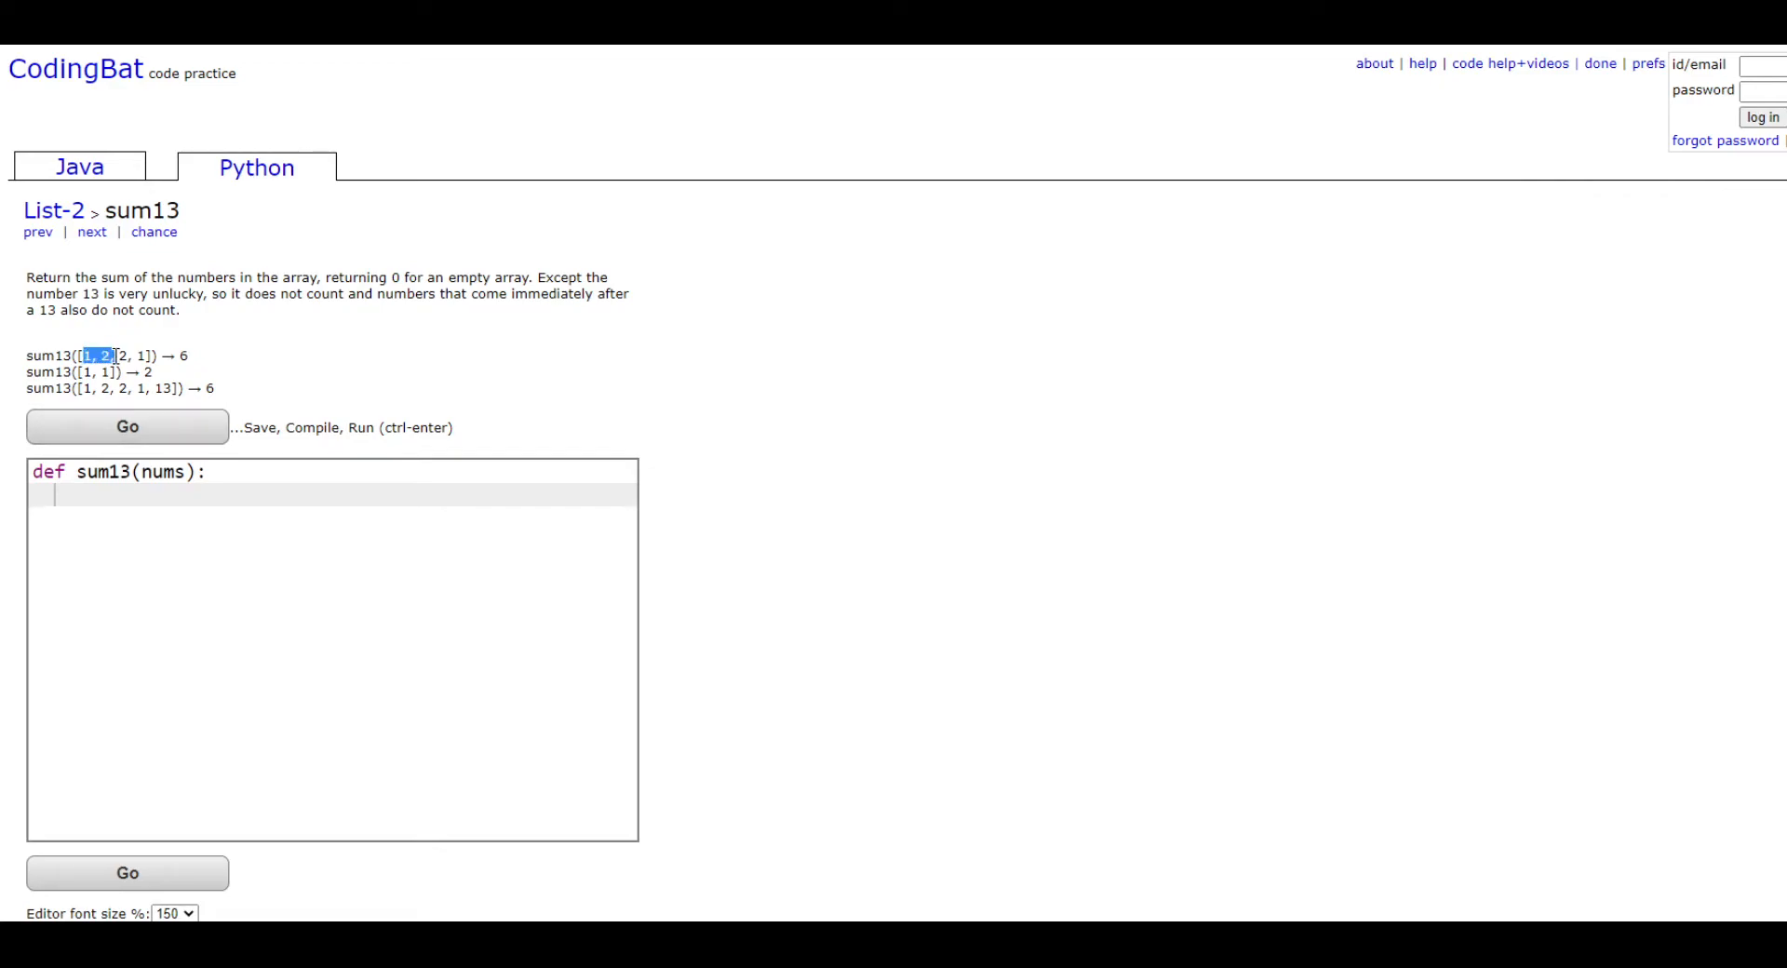
# - Write sum = 0, i = 0 and while i < len(nums): in the sum13 body
pyautogui.moveTo(81, 355); pyautogui.dragTo(146, 355)
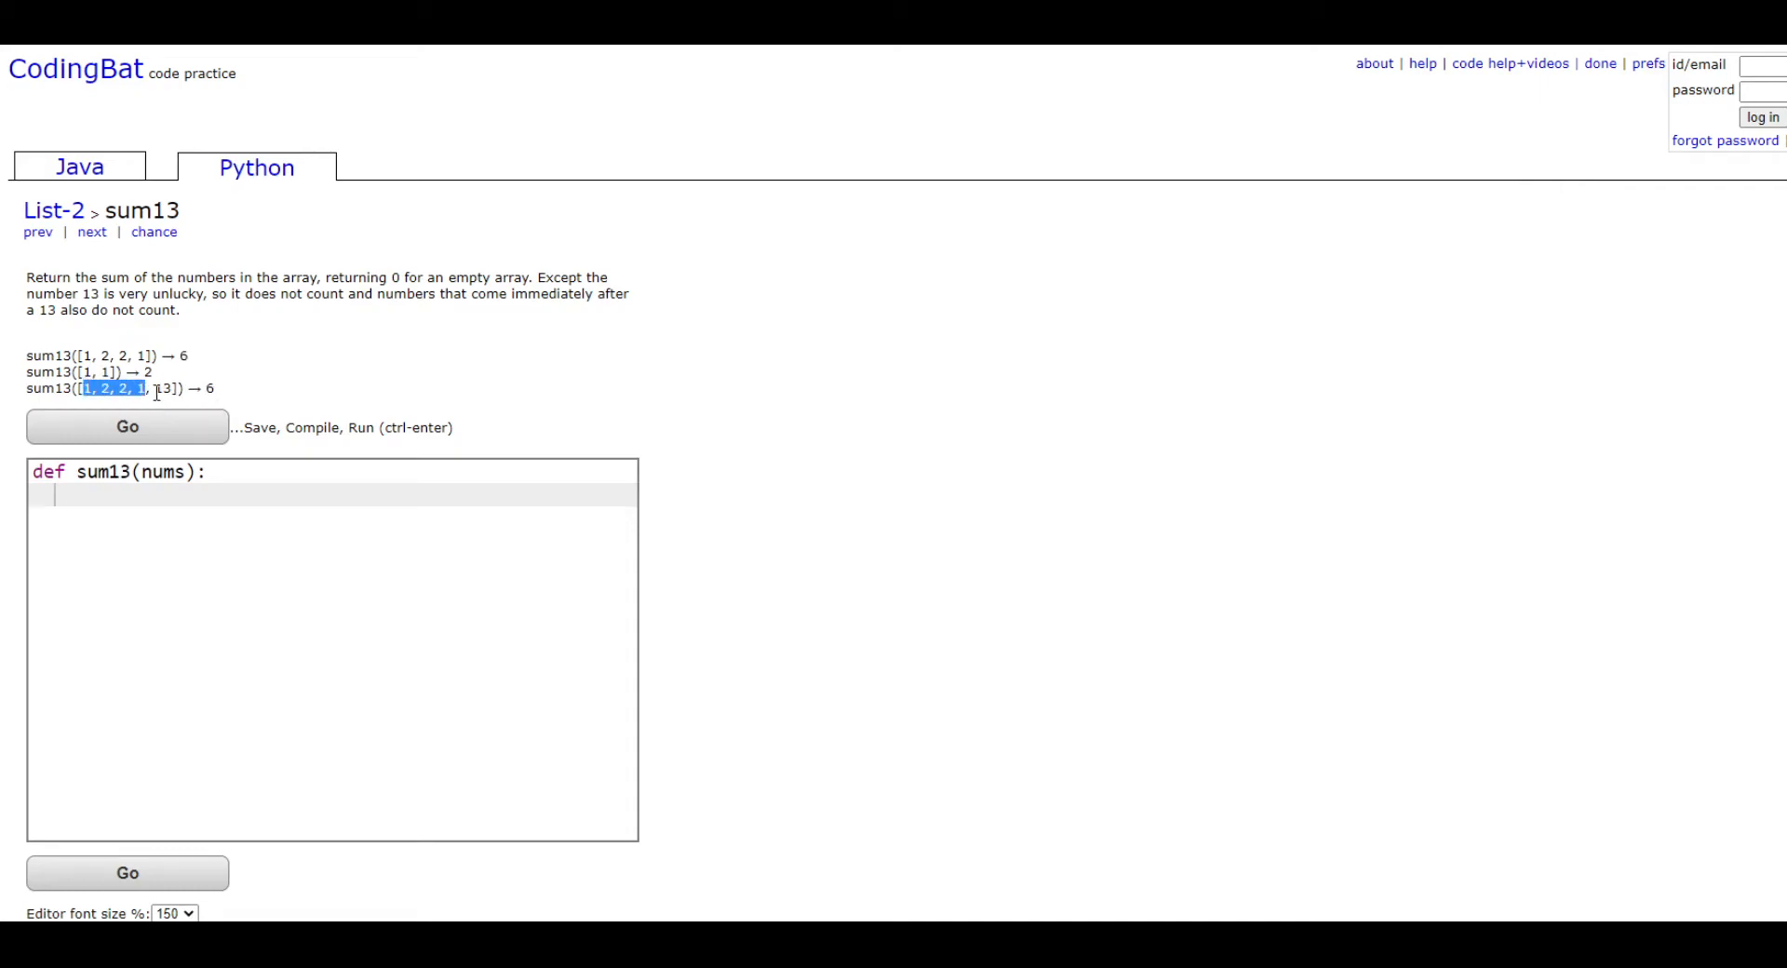
pyautogui.click(153, 387)
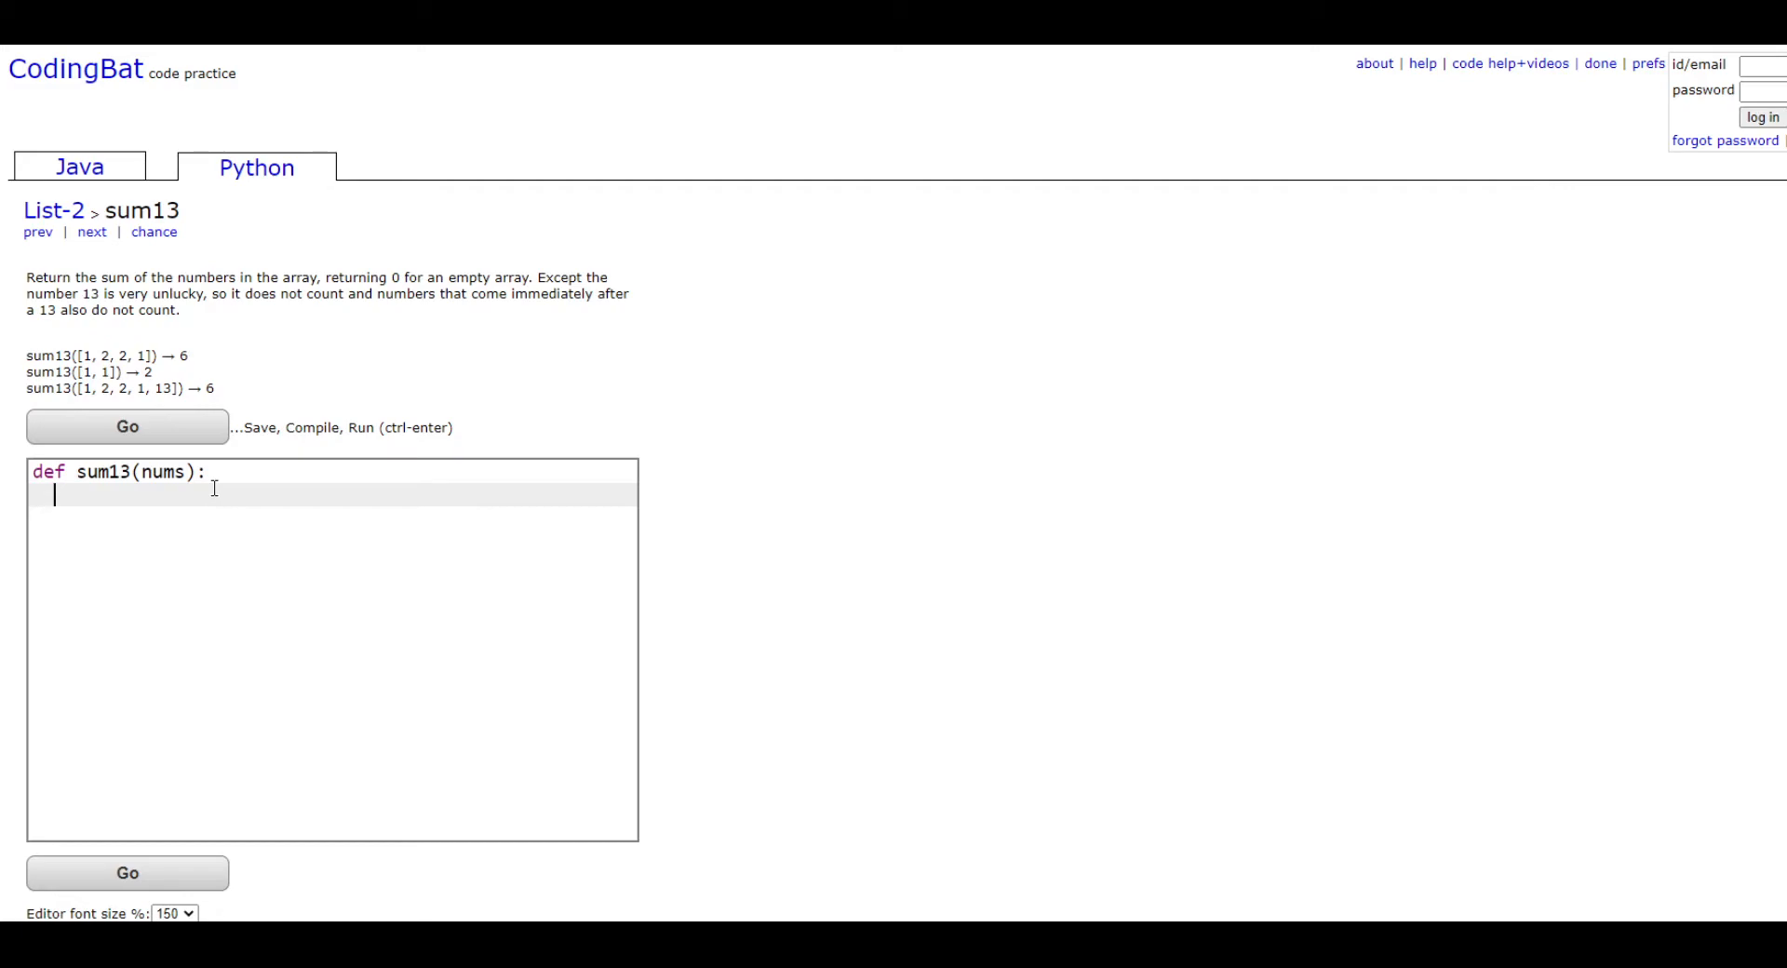
pyautogui.write('su')
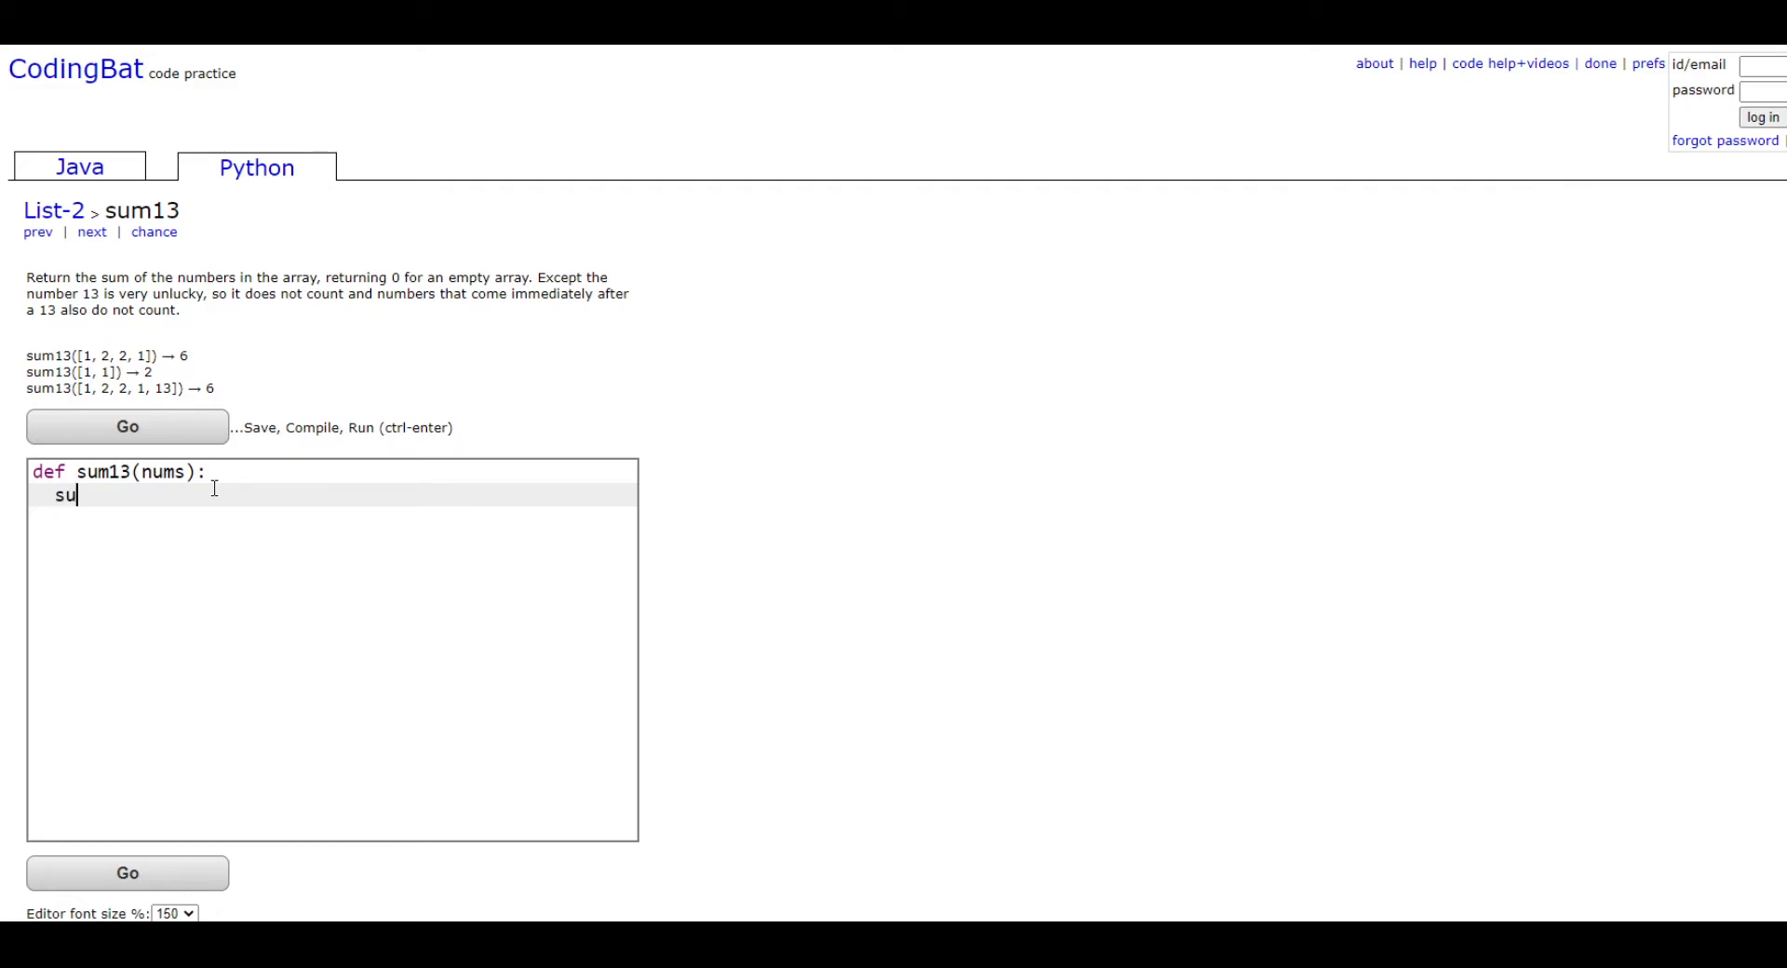
pyautogui.write('m = 0')
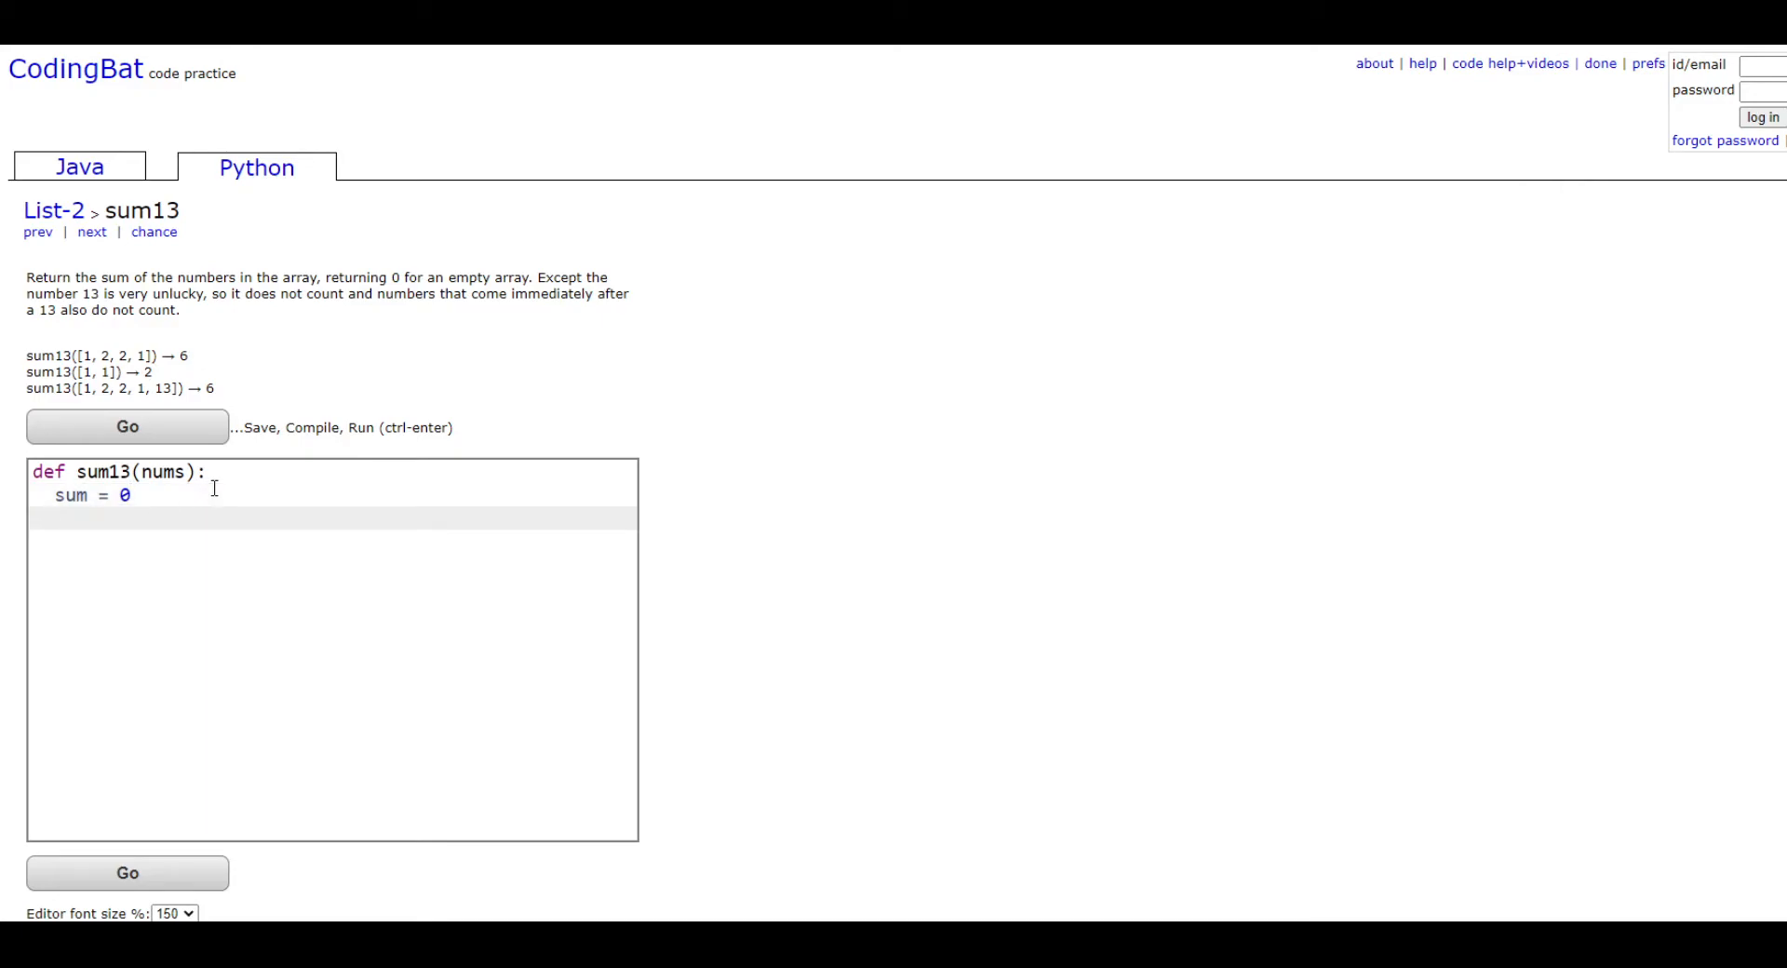
pyautogui.write('i = 0')
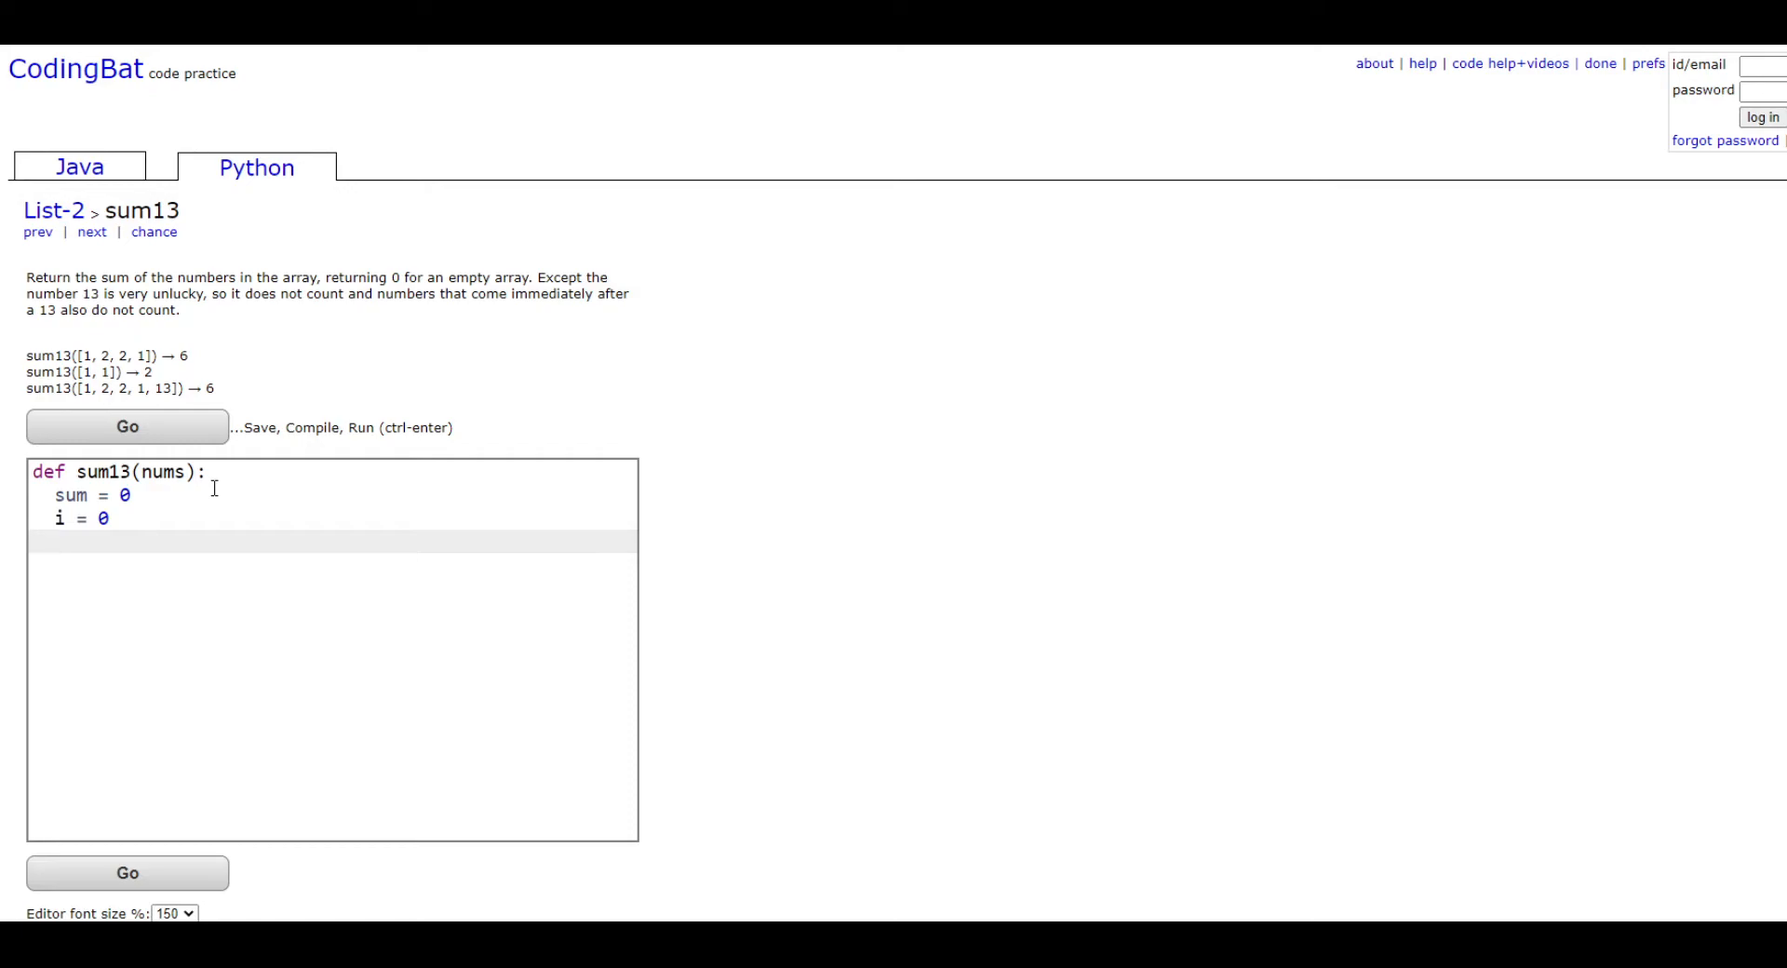
pyautogui.write('w')
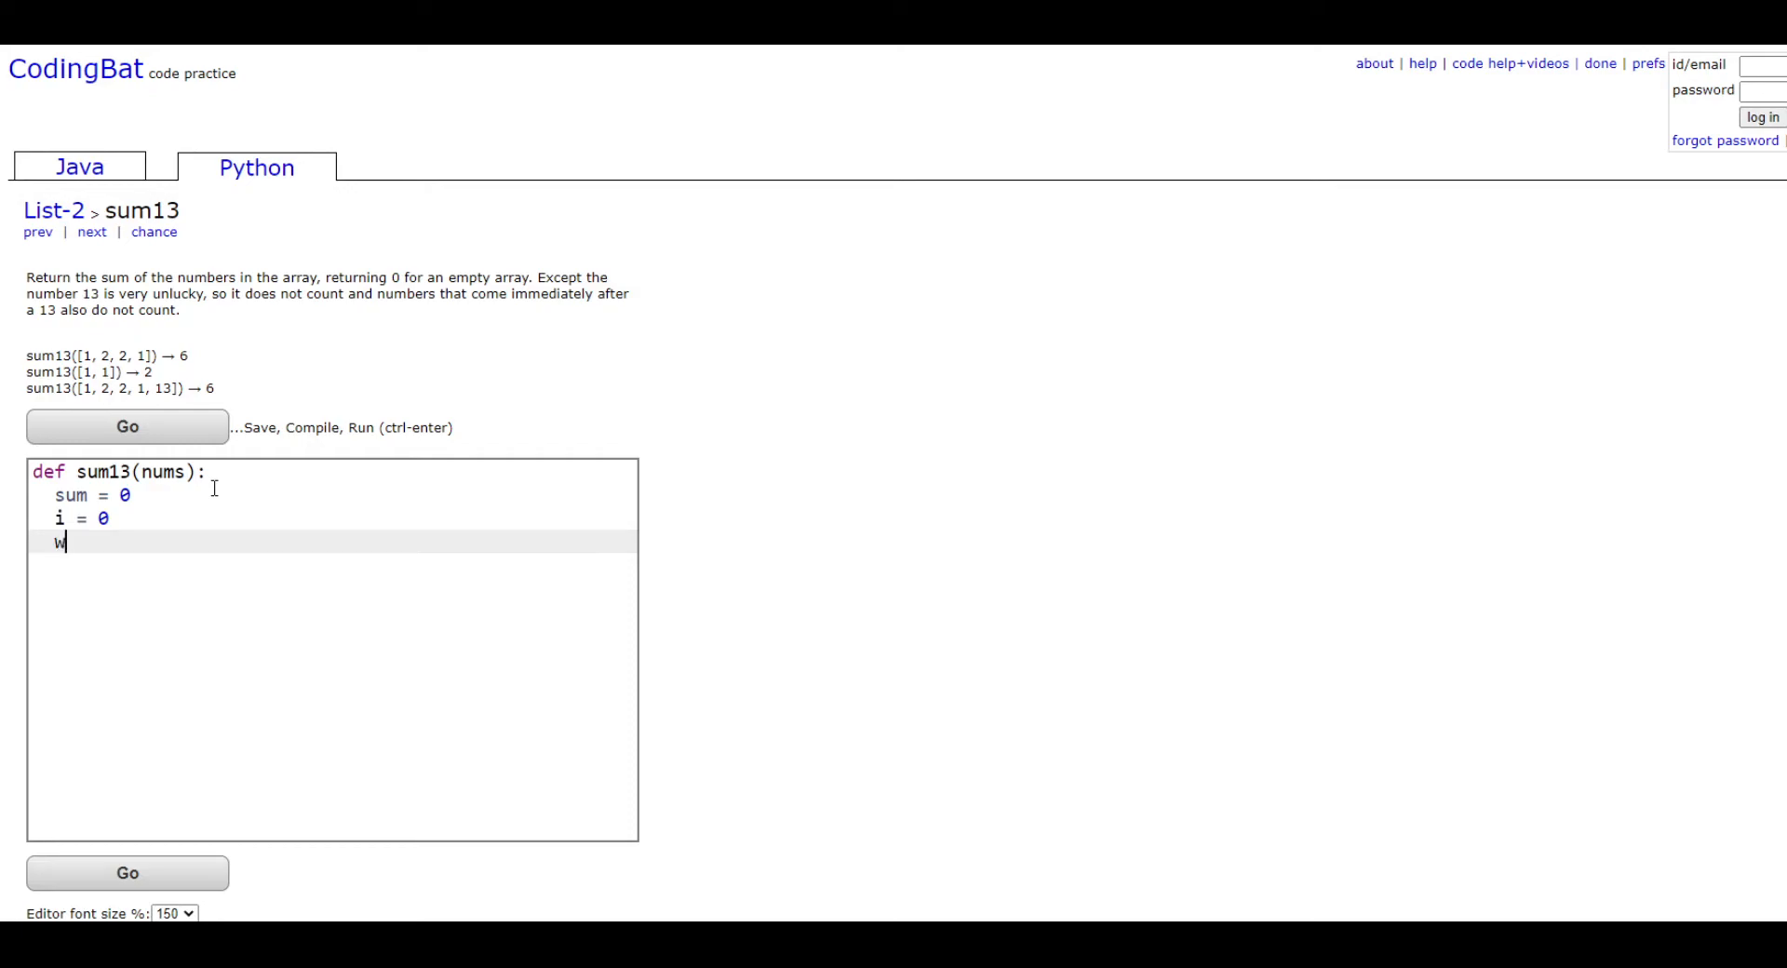
pyautogui.write('hile i < len')
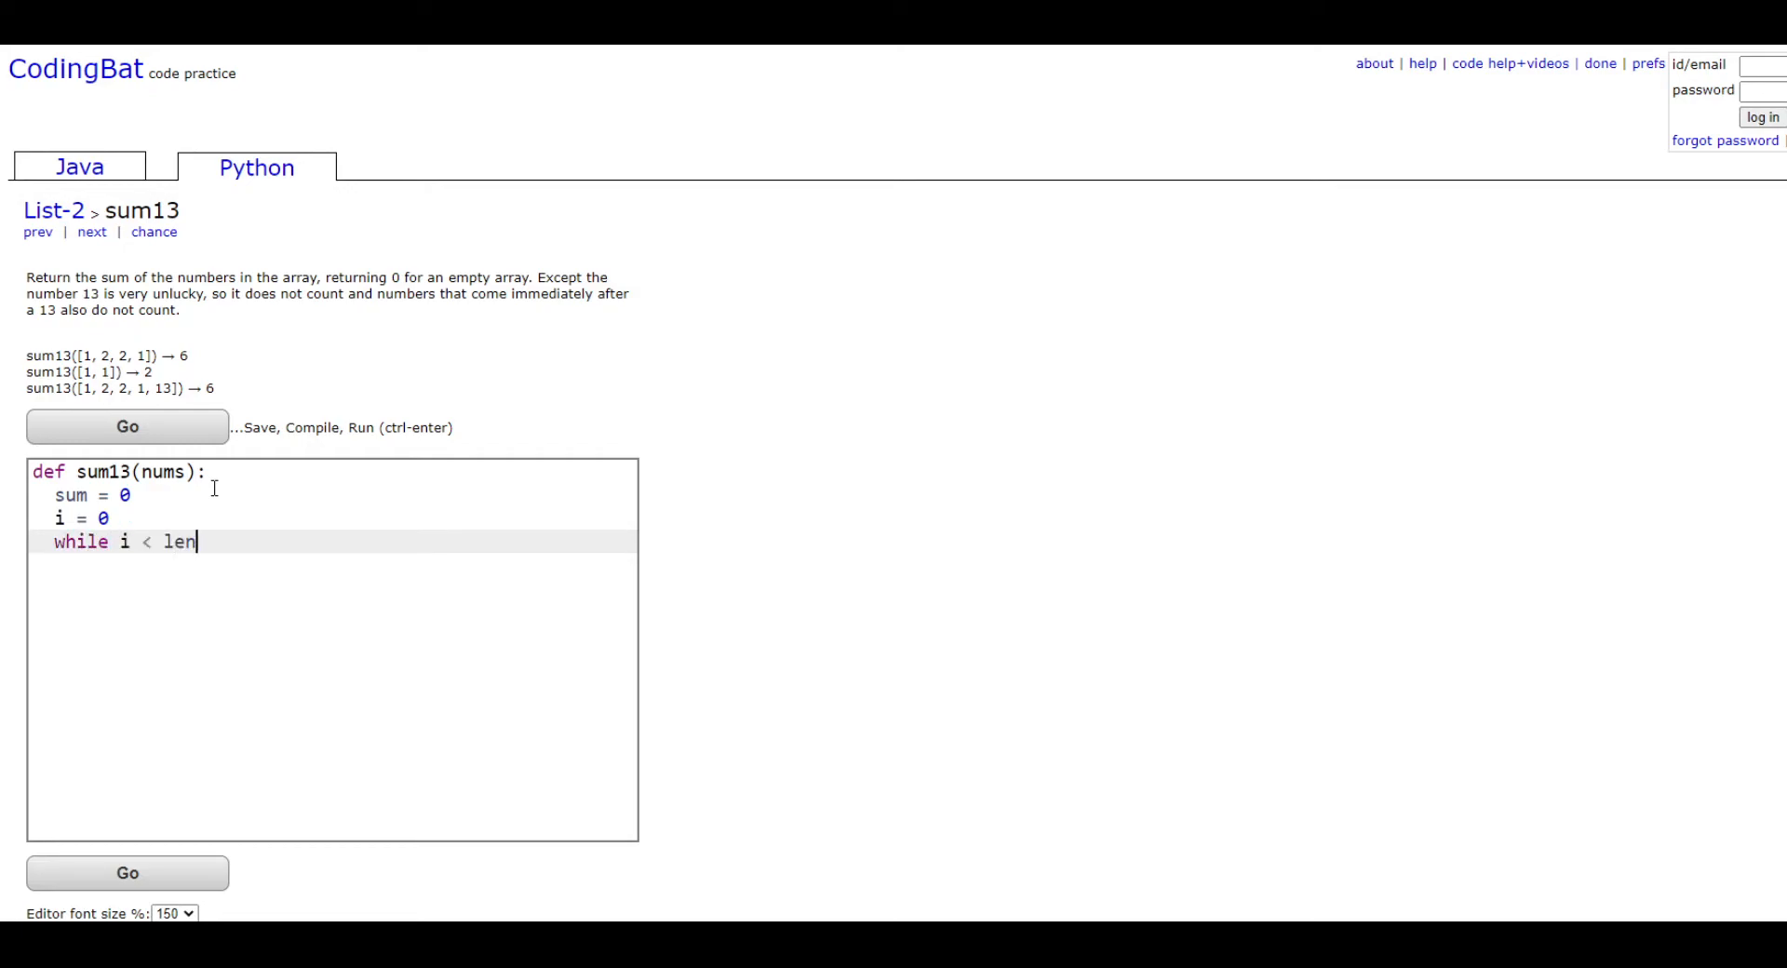
pyautogui.write('(nums):')
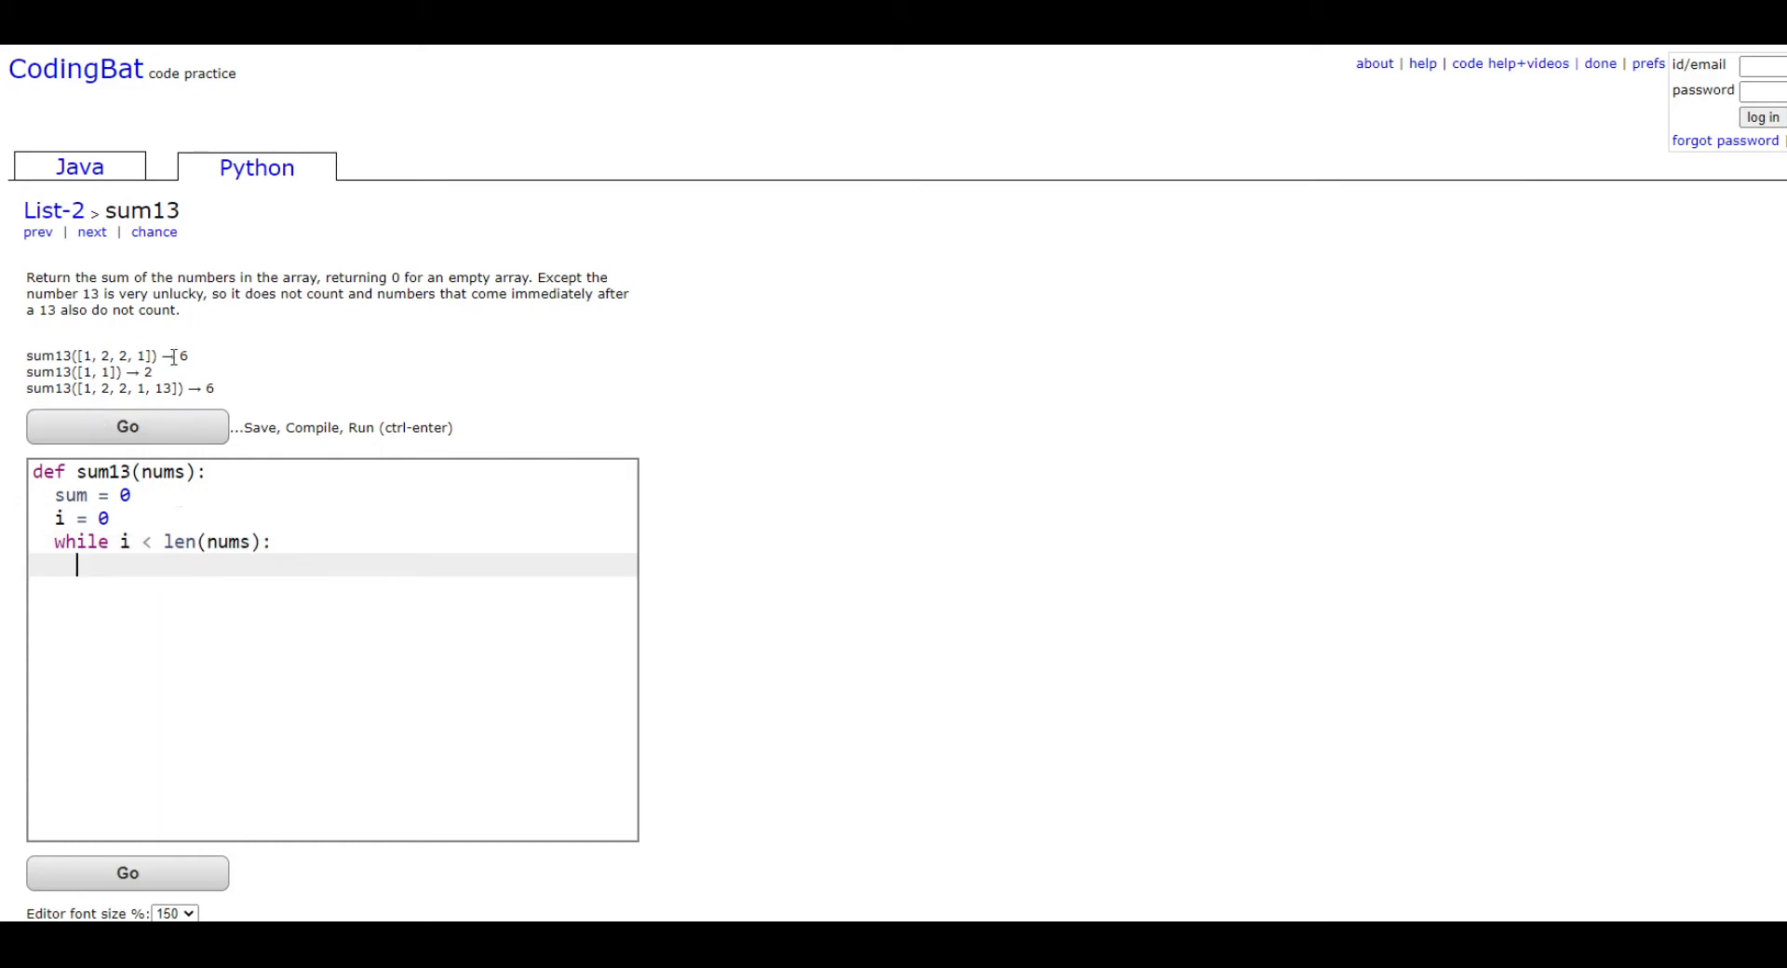
pyautogui.moveTo(347, 446)
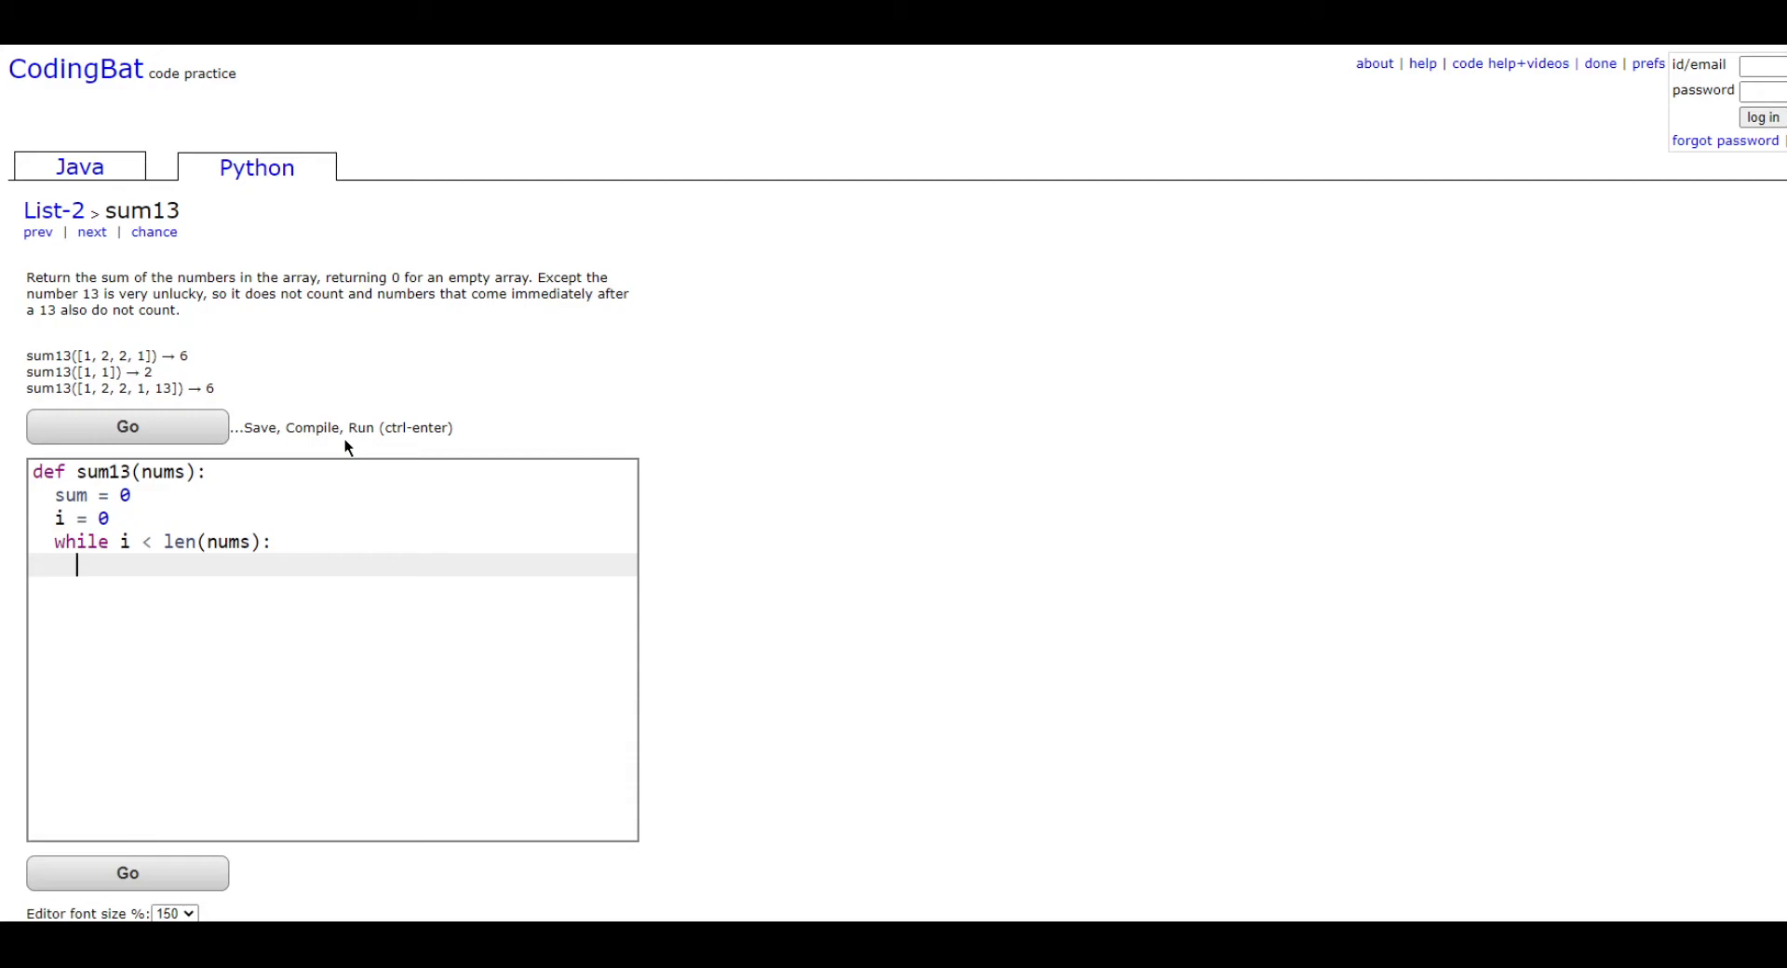
# - Add if nums[i]==13: with i += 1 beneath it inside the loop
pyautogui.write('if (')
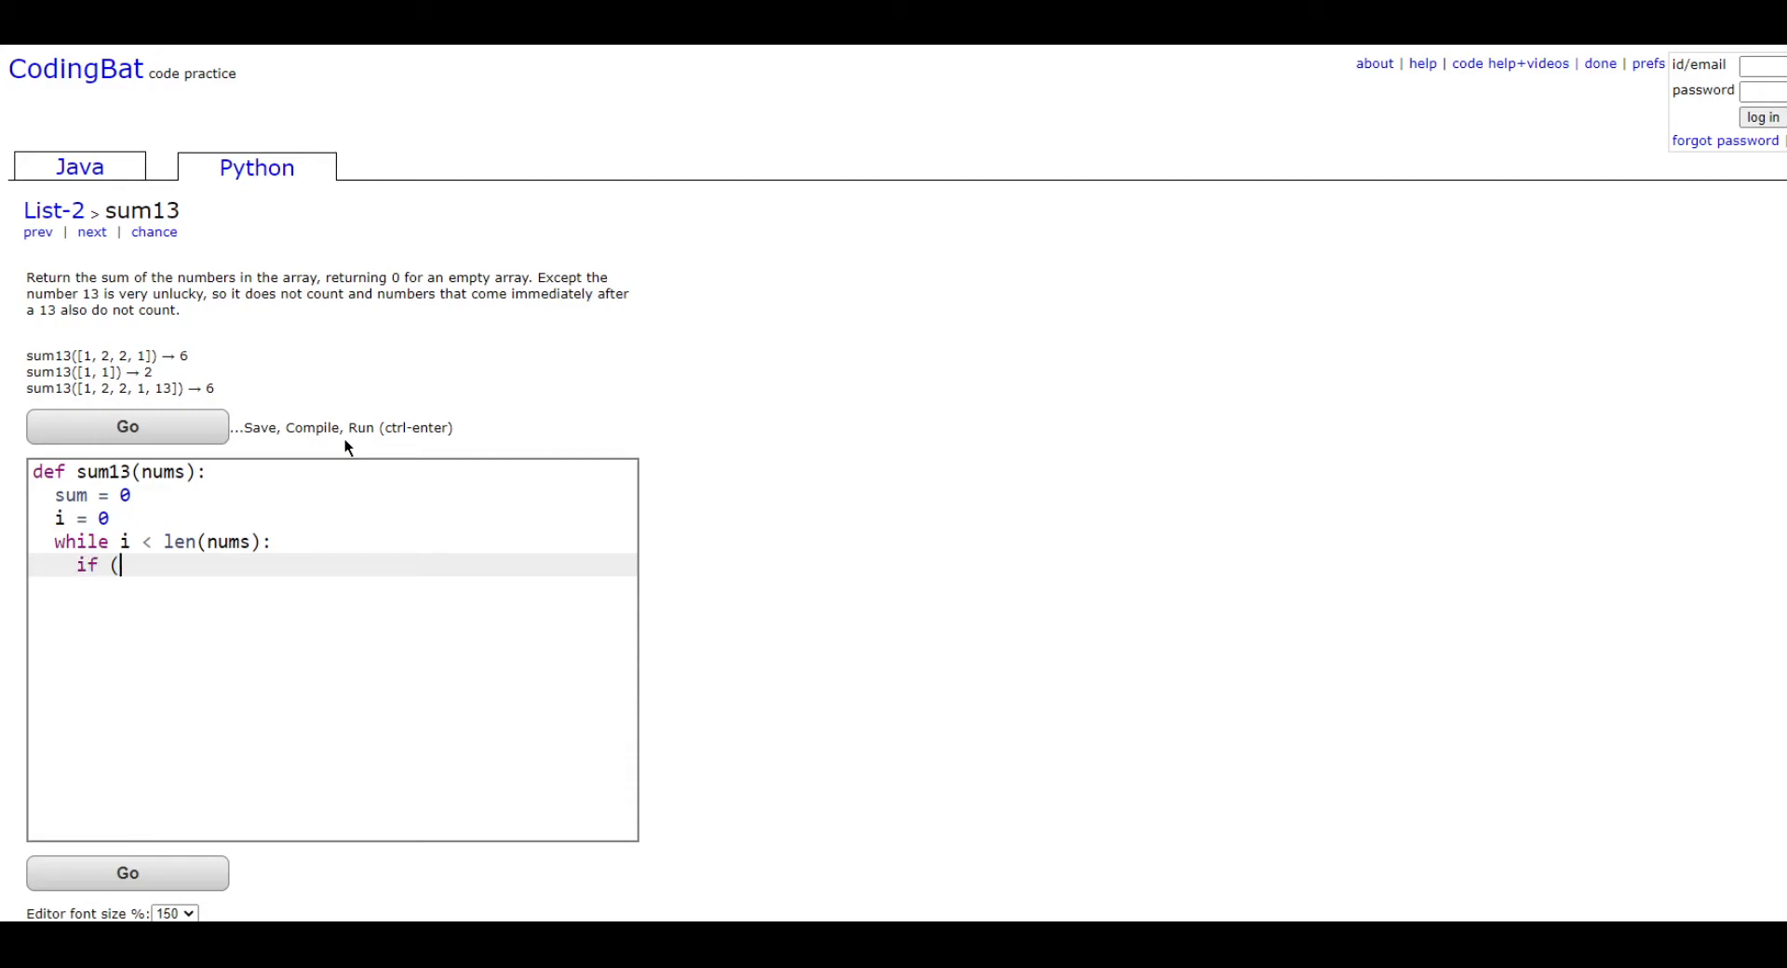
pyautogui.write('nums[i')
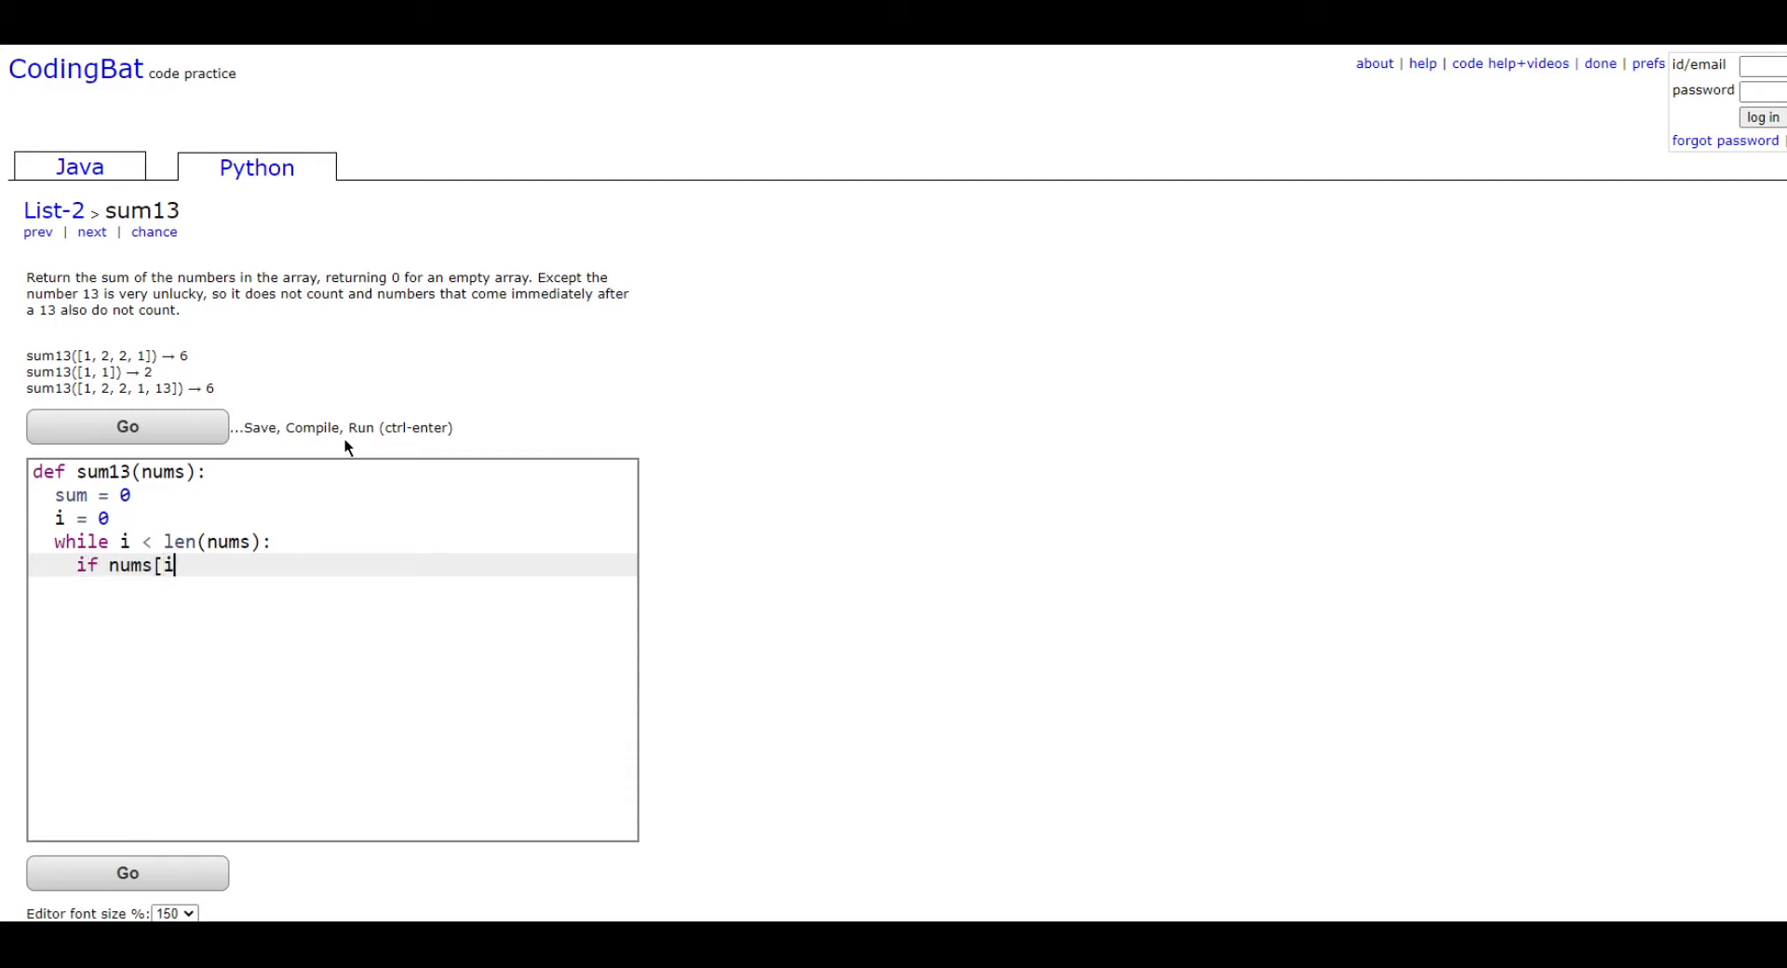
pyautogui.write(']==13:')
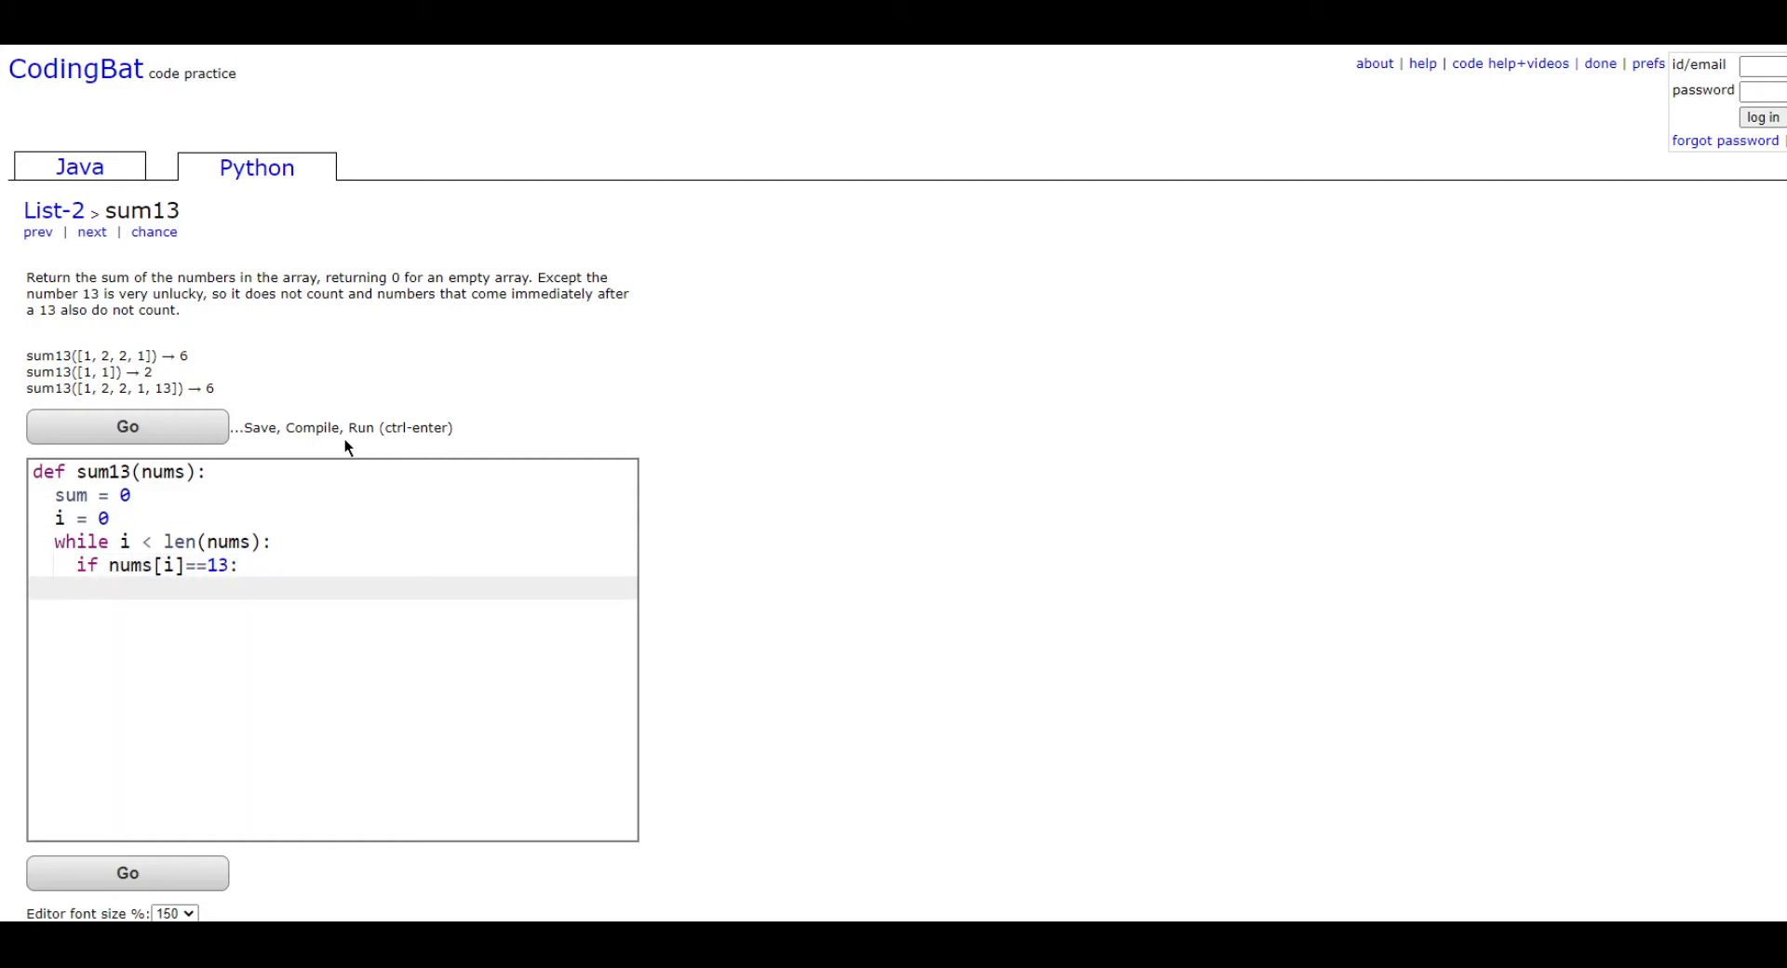
pyautogui.write('i += 1')
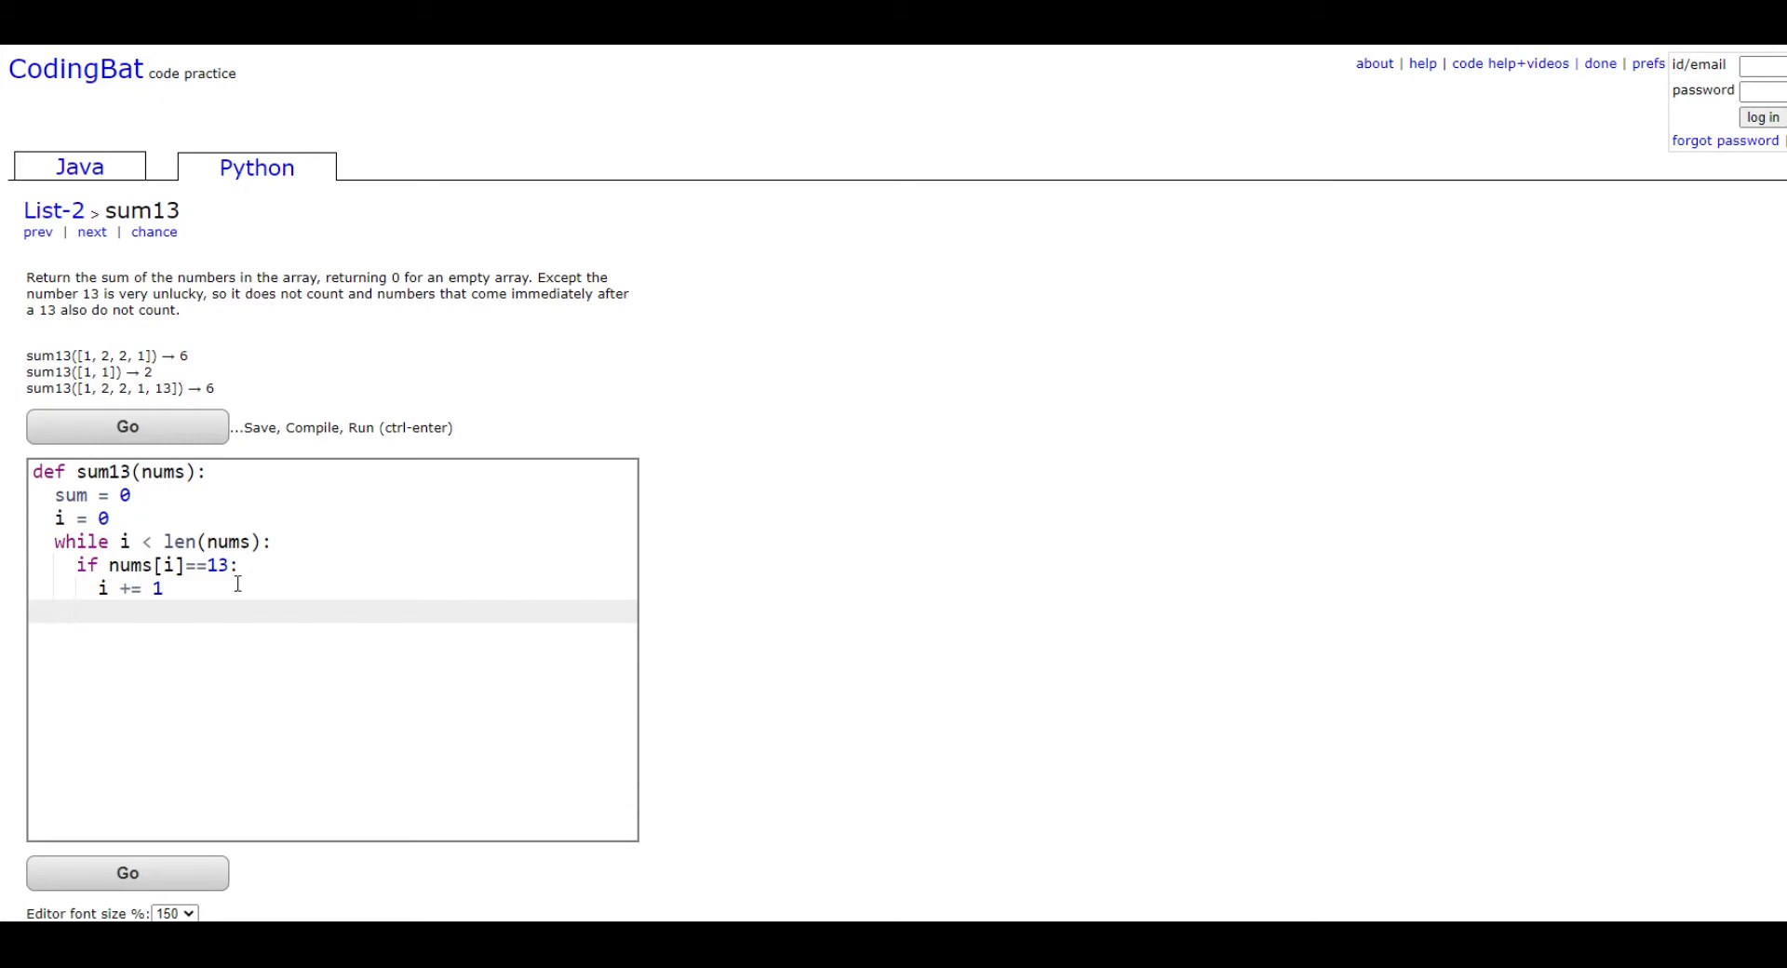
# - Add an else: branch containing sum += nums[i]
pyautogui.write('else:')
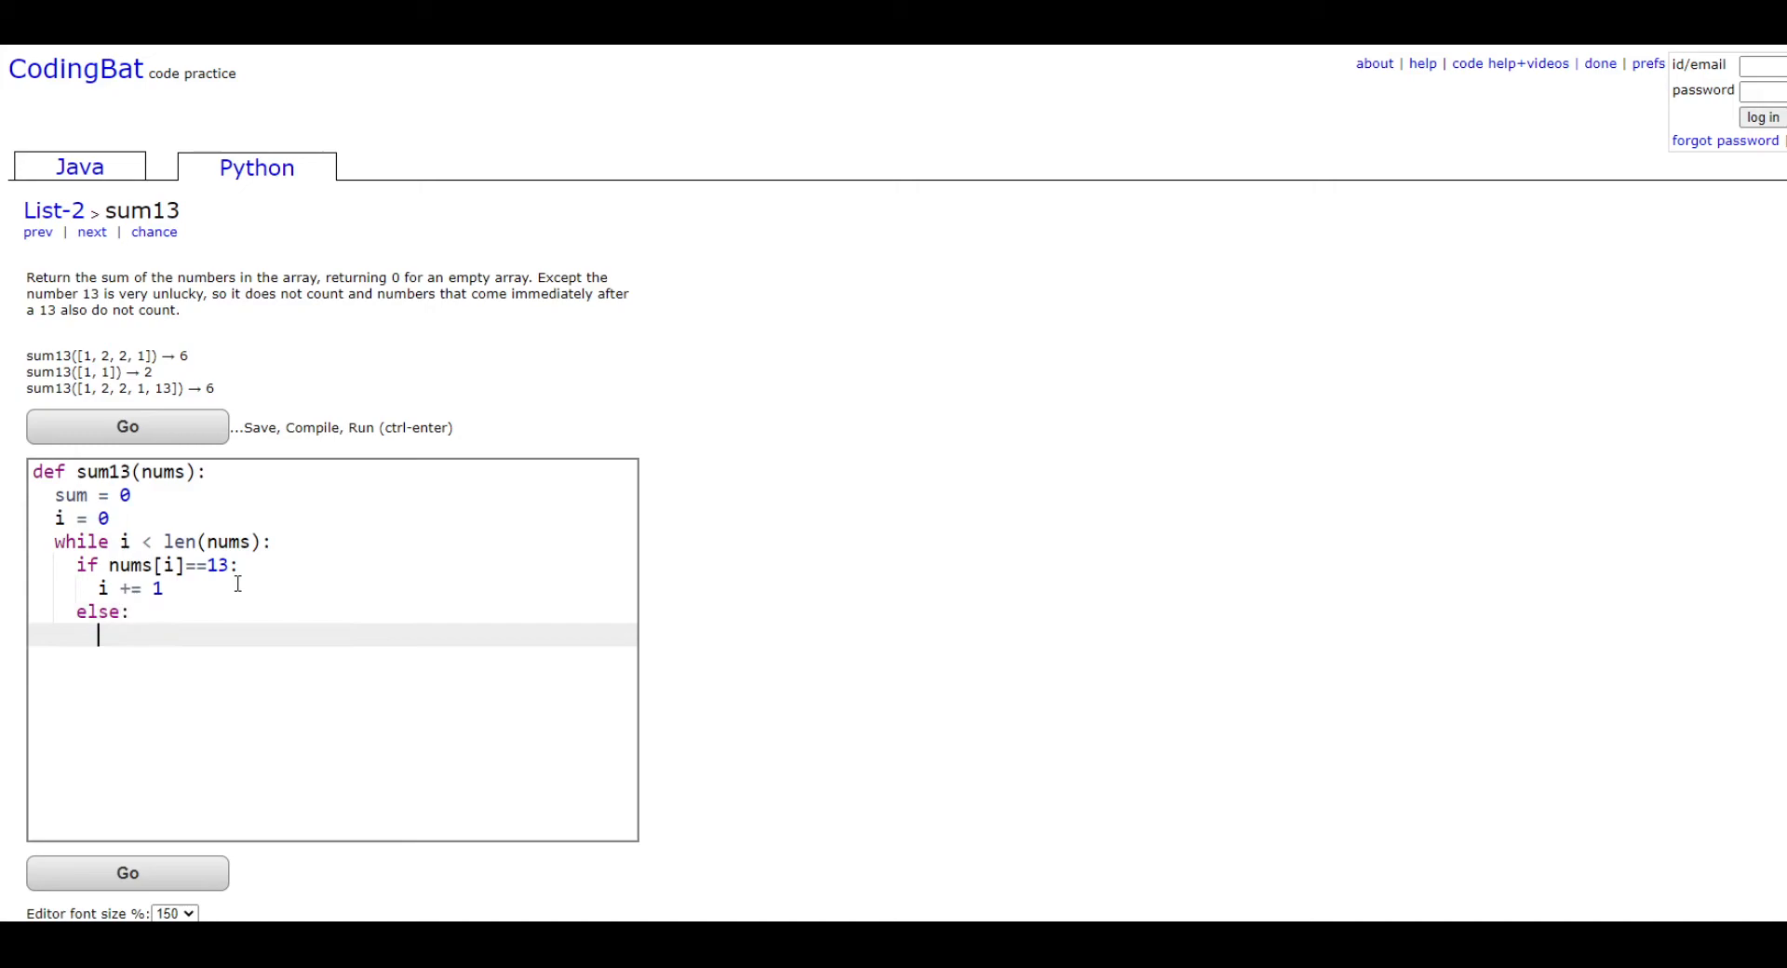
pyautogui.write('sum = nu')
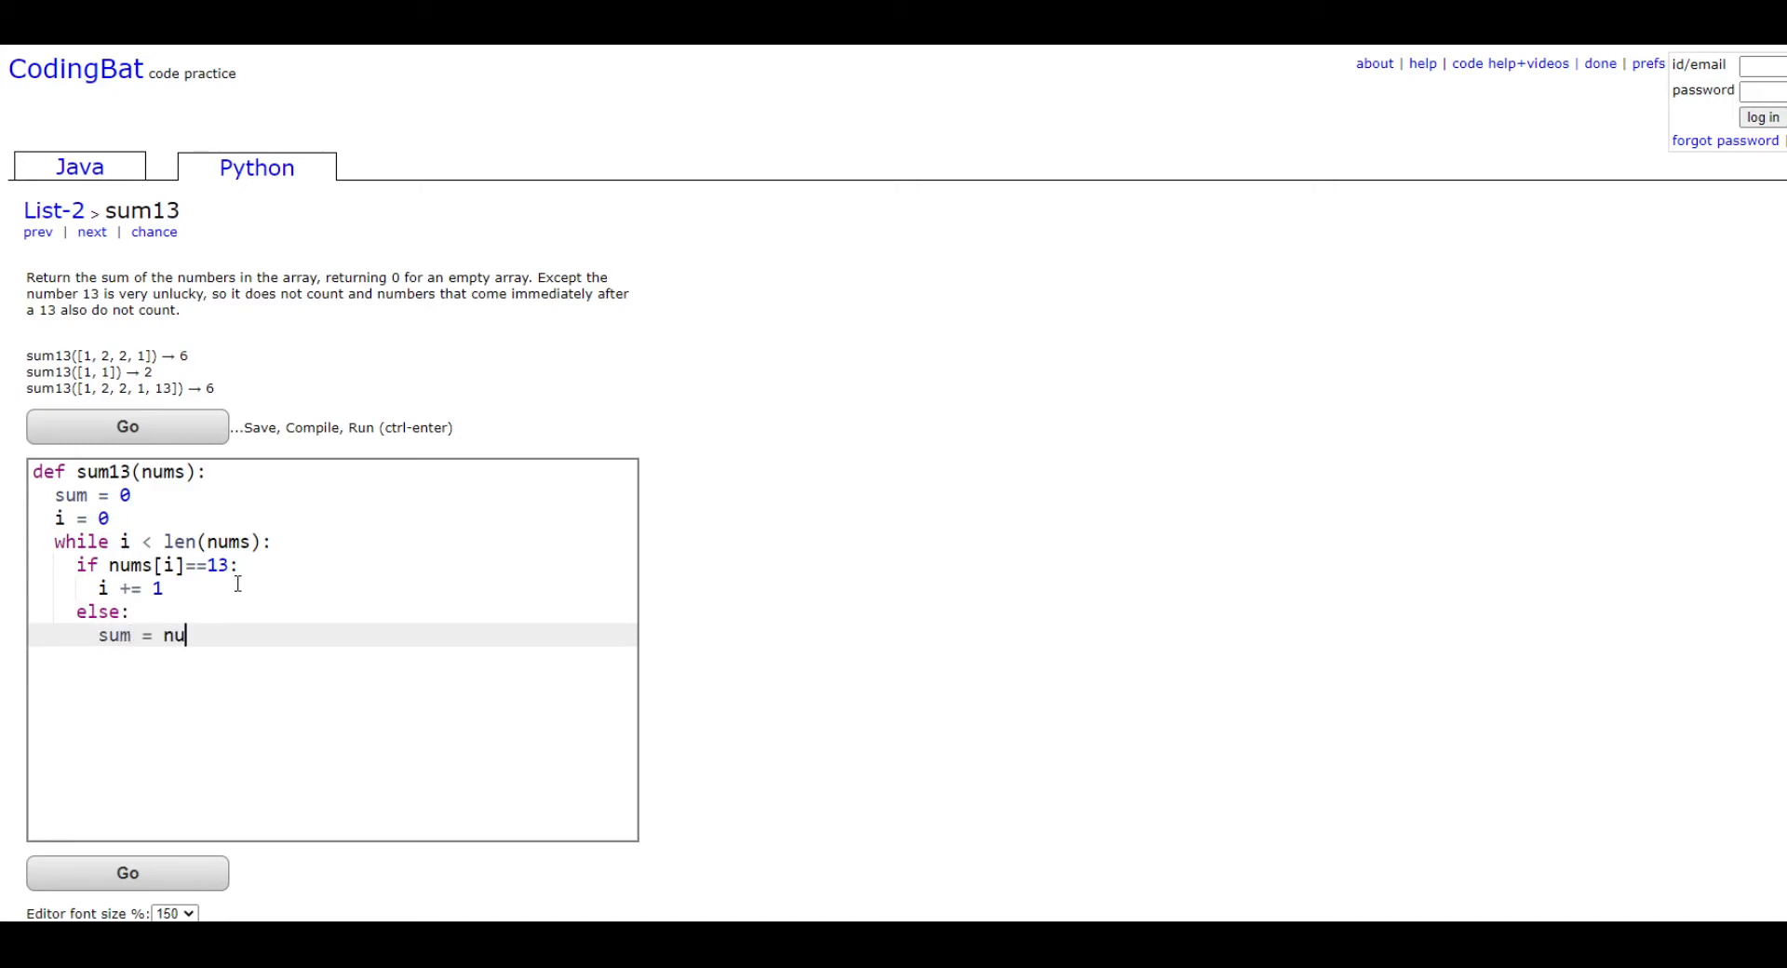
pyautogui.write('+=  n')
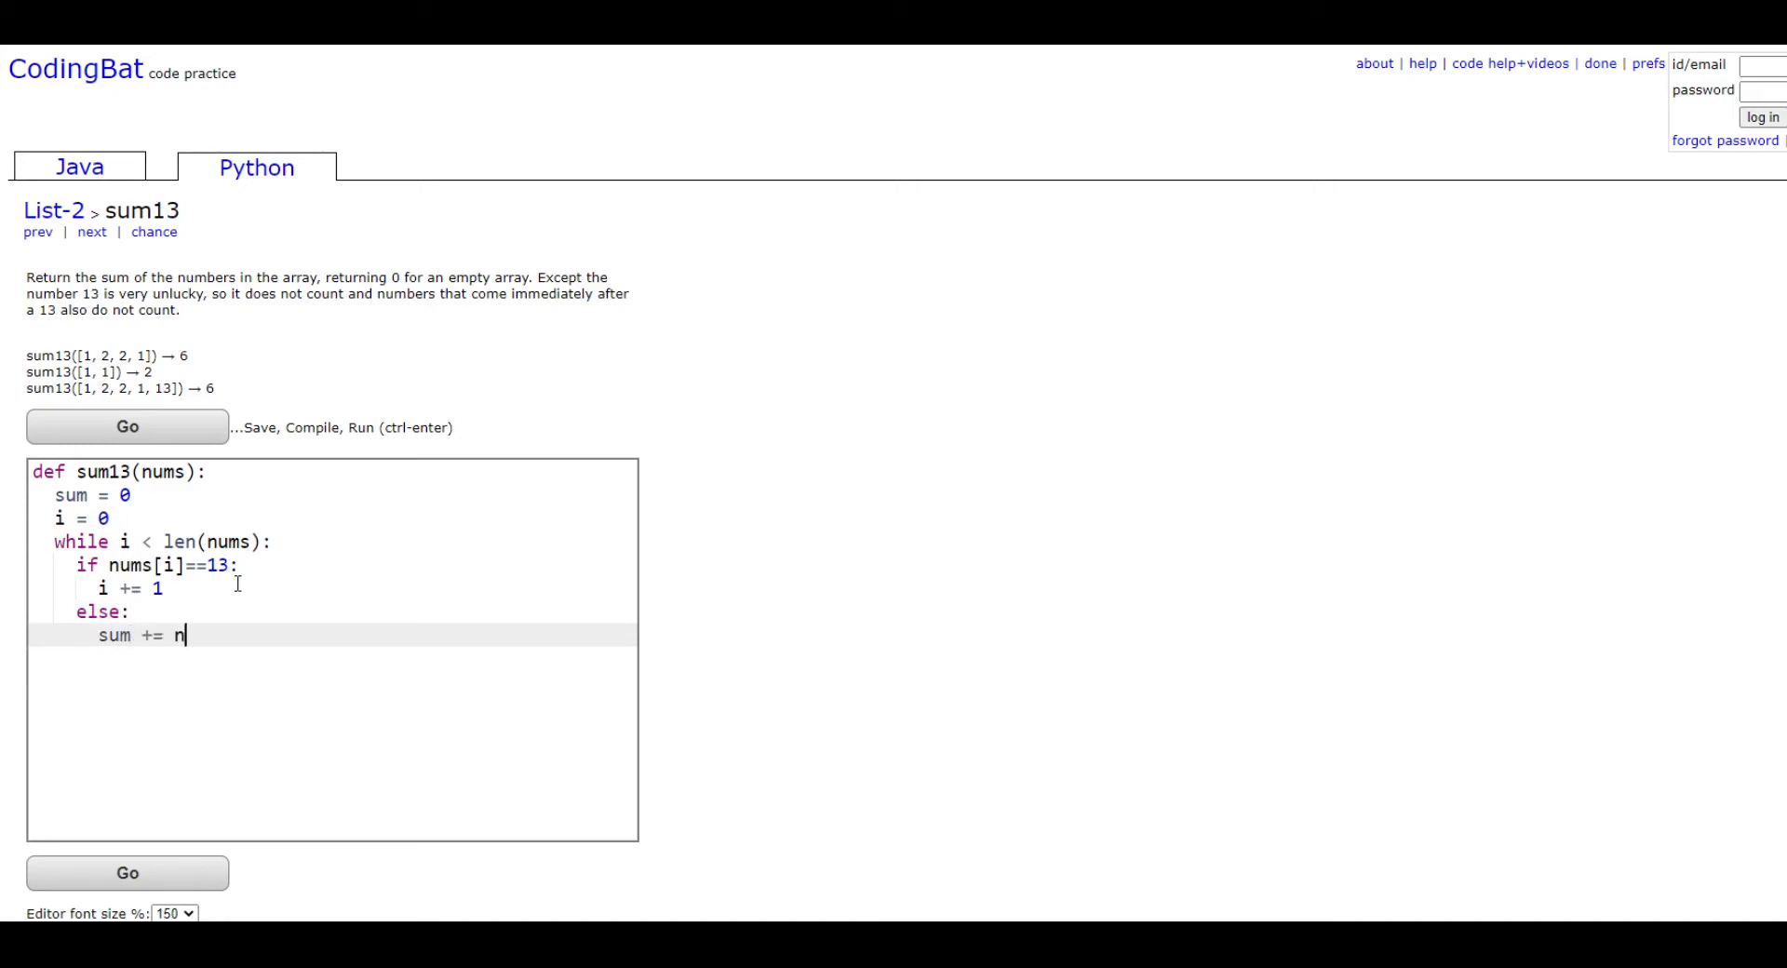
pyautogui.write('ums[i]')
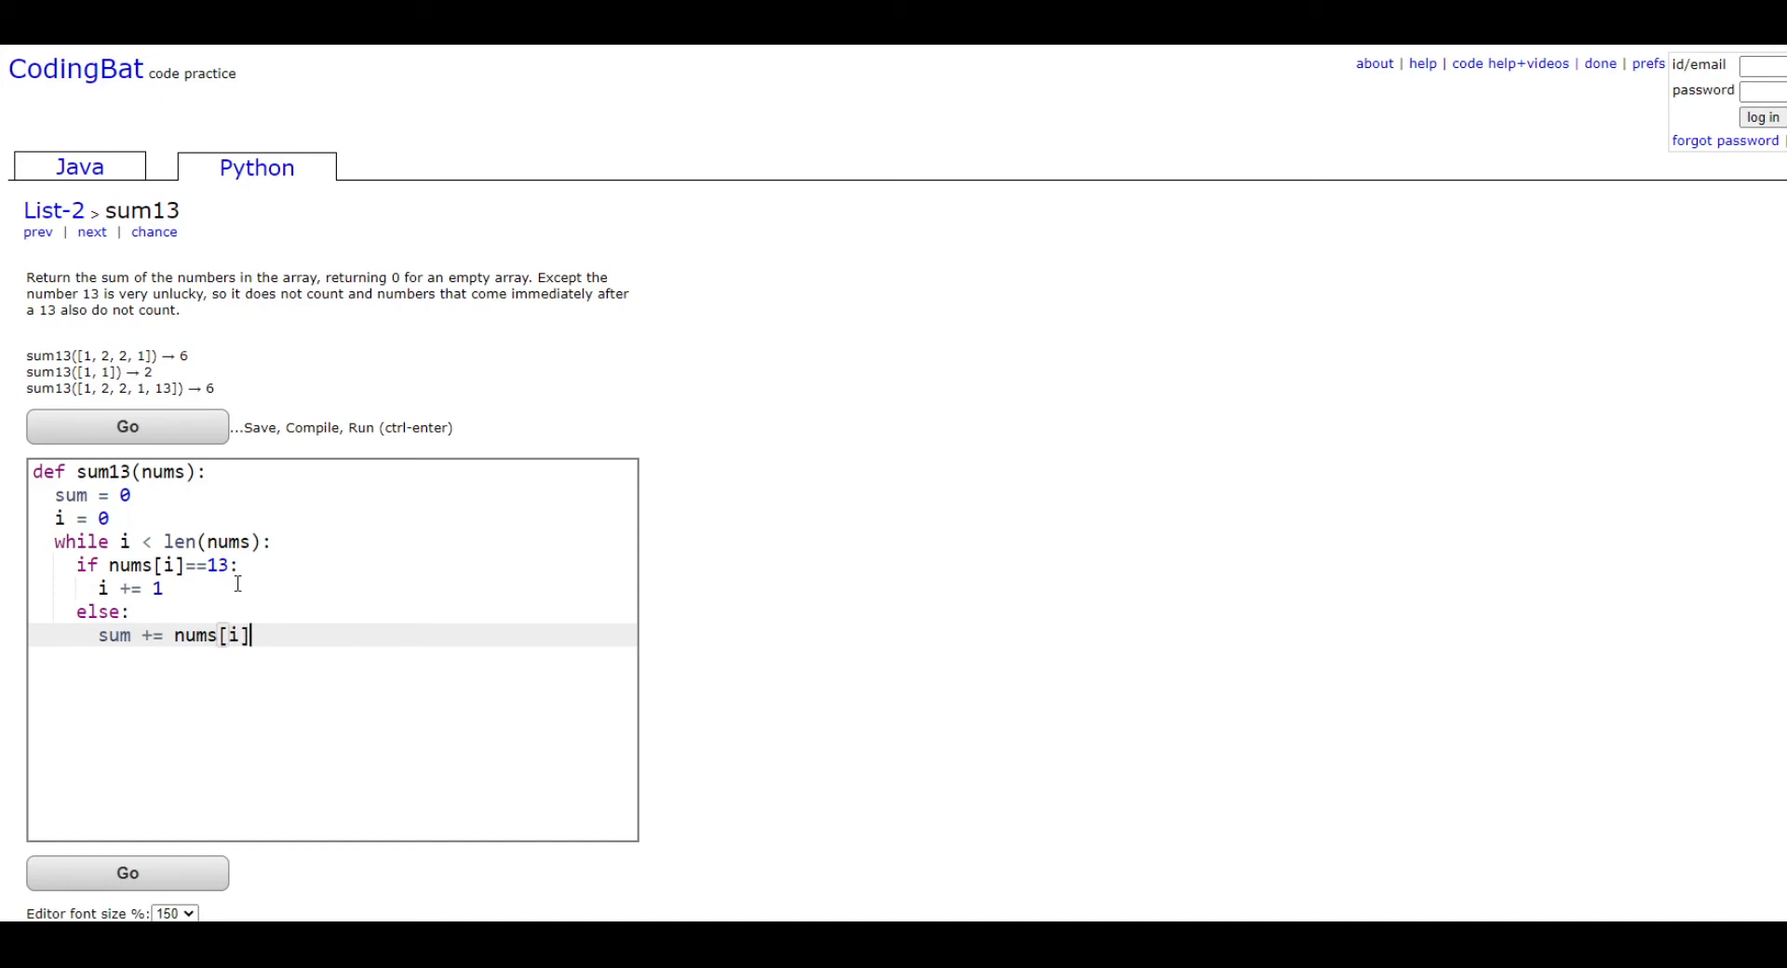
pyautogui.doubleClick(213, 635)
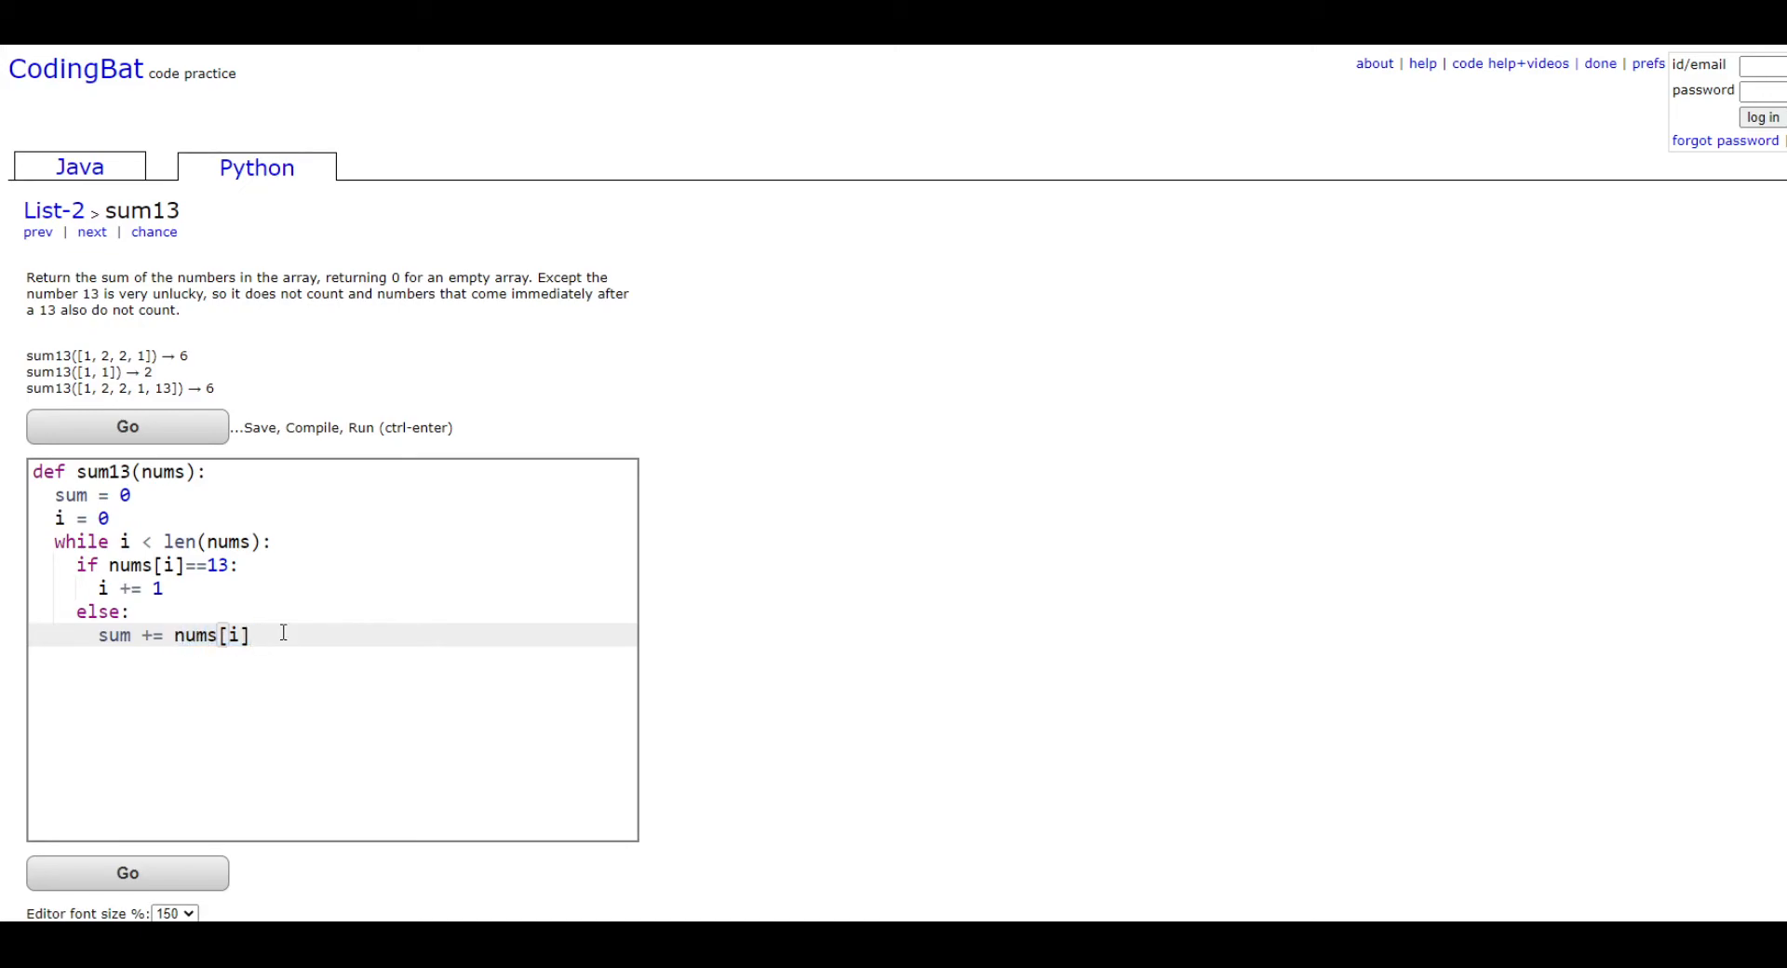
# - Add i+=1 at the end of the loop body, after the if/else
pyautogui.press('Return')
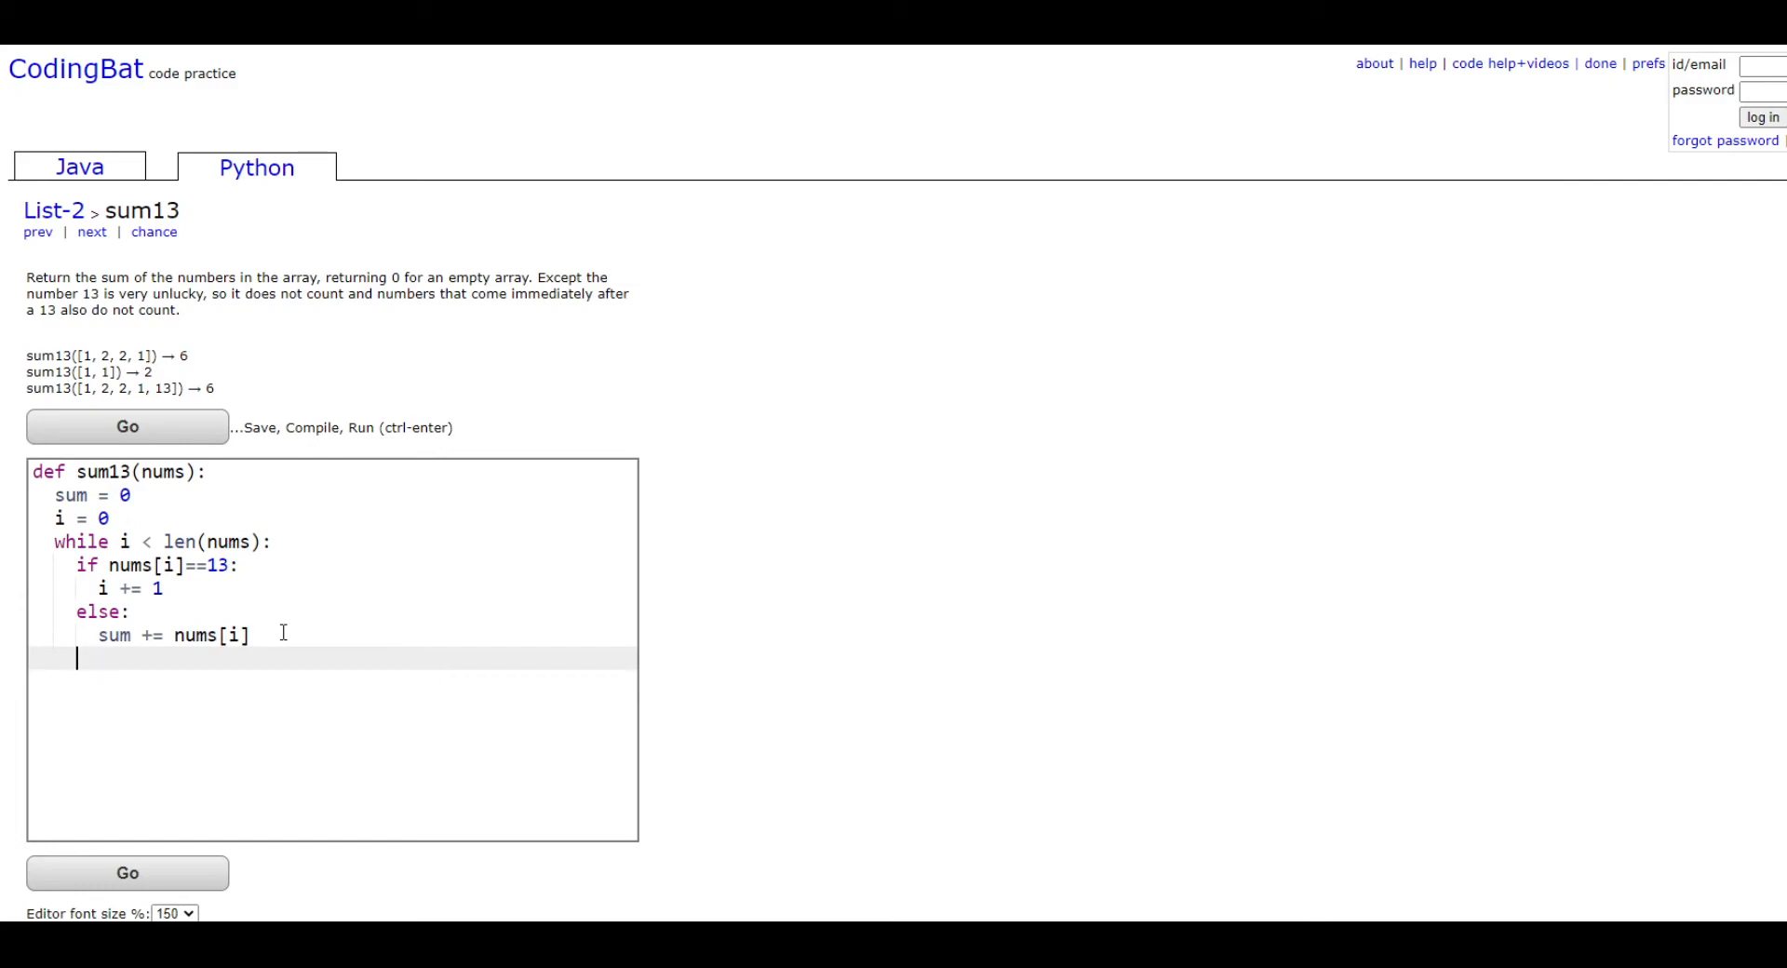
pyautogui.write('i+=')
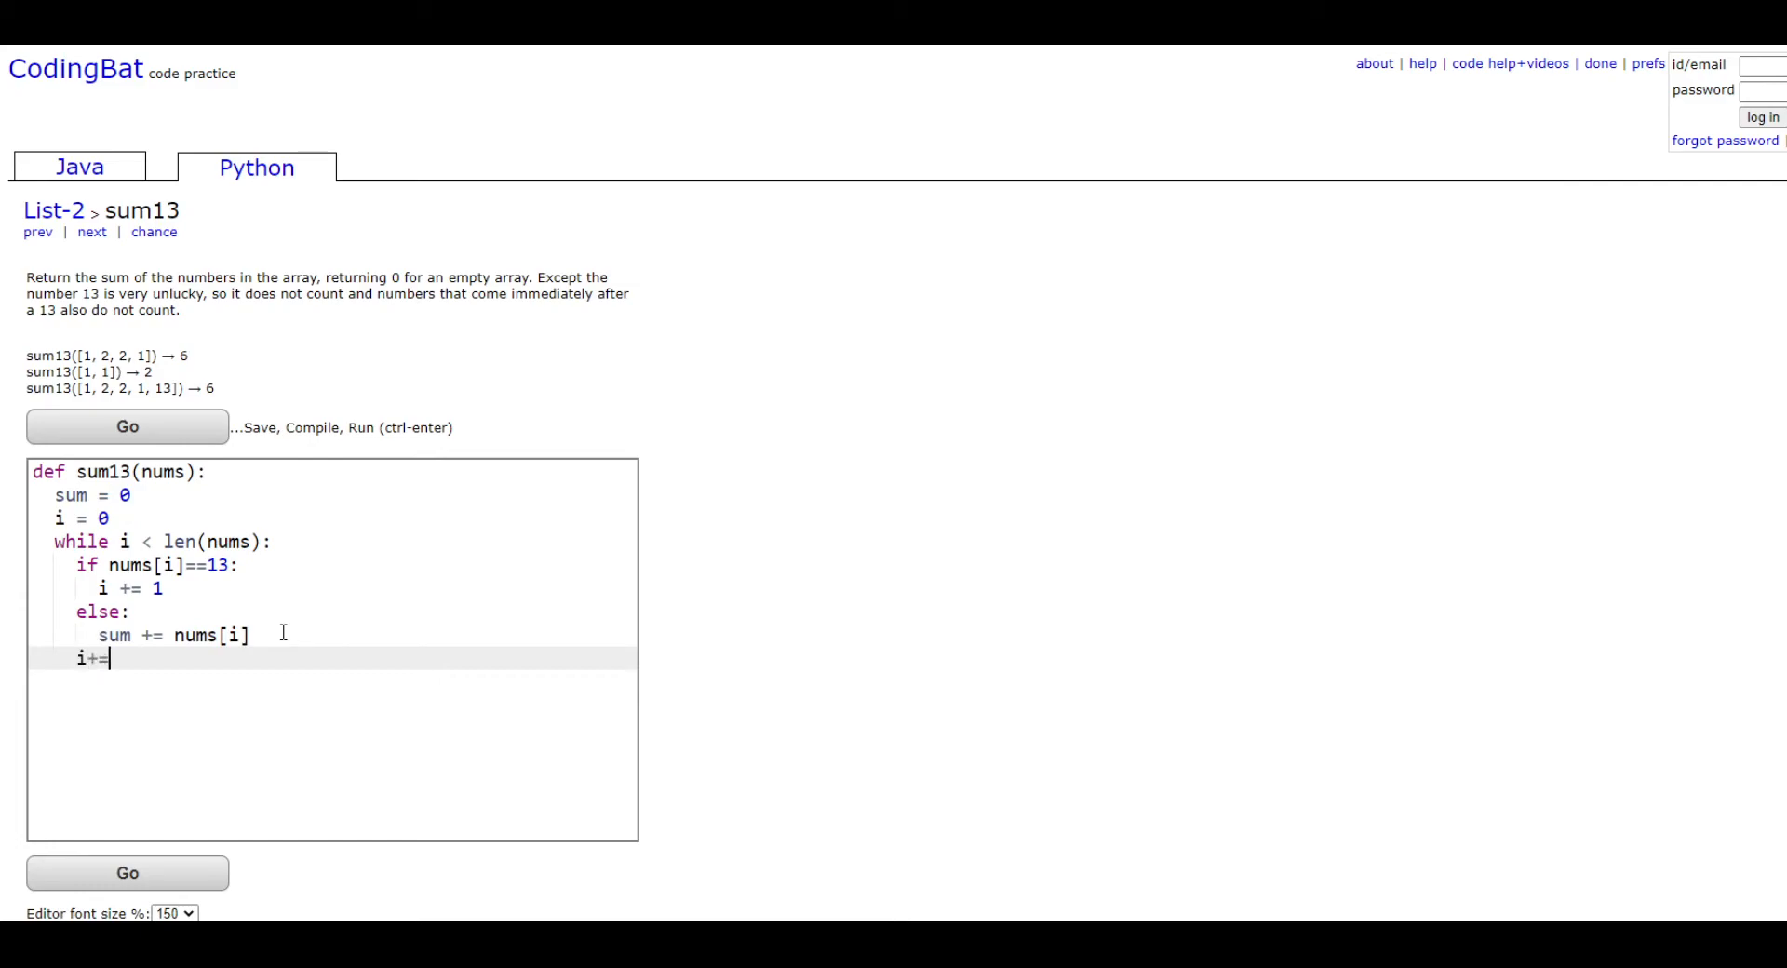
pyautogui.write('1')
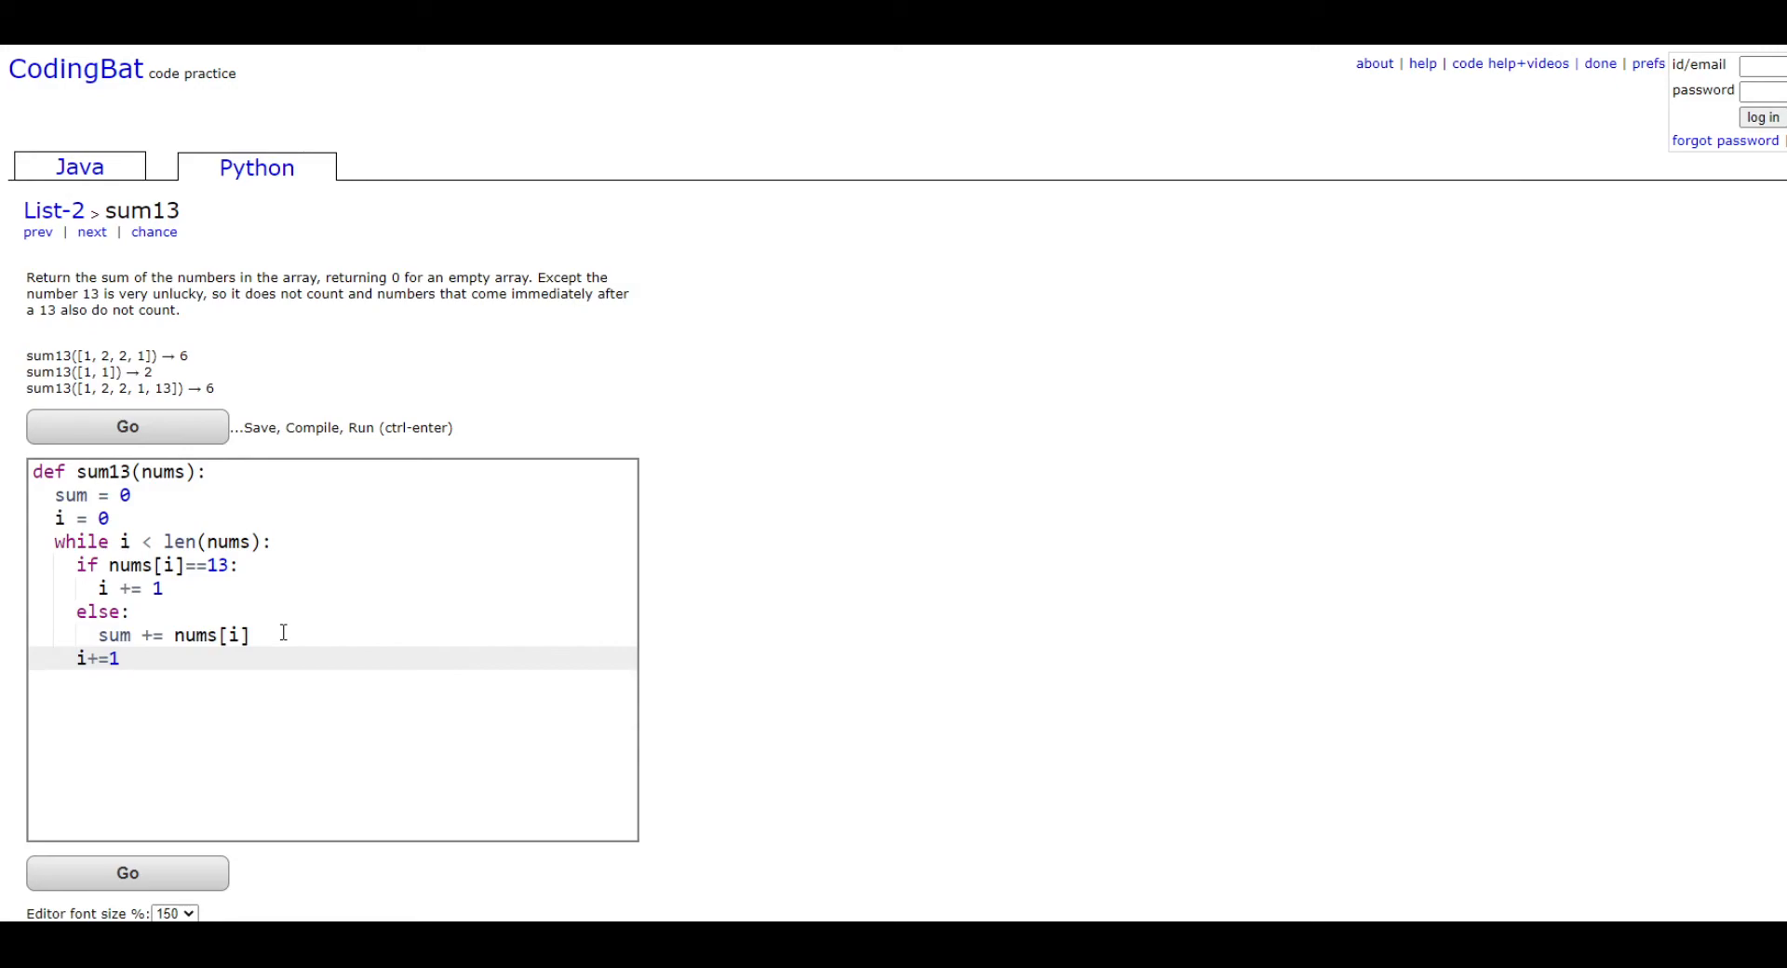
pyautogui.moveTo(177, 612)
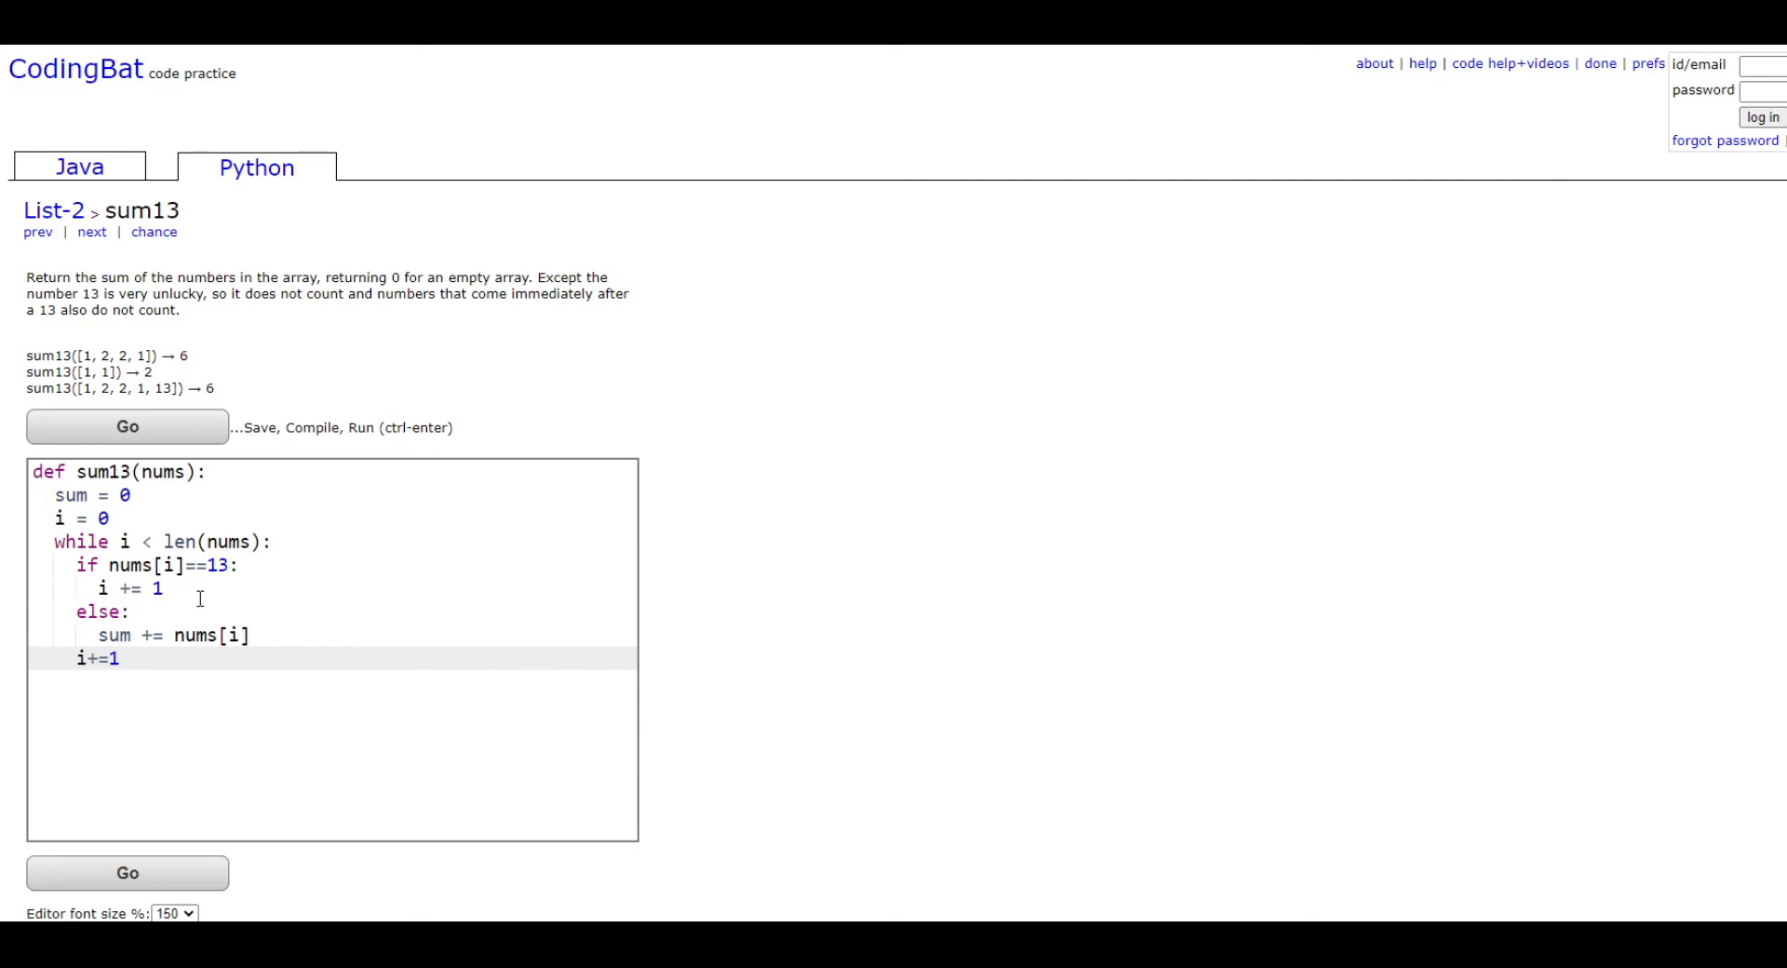
pyautogui.moveTo(57, 659)
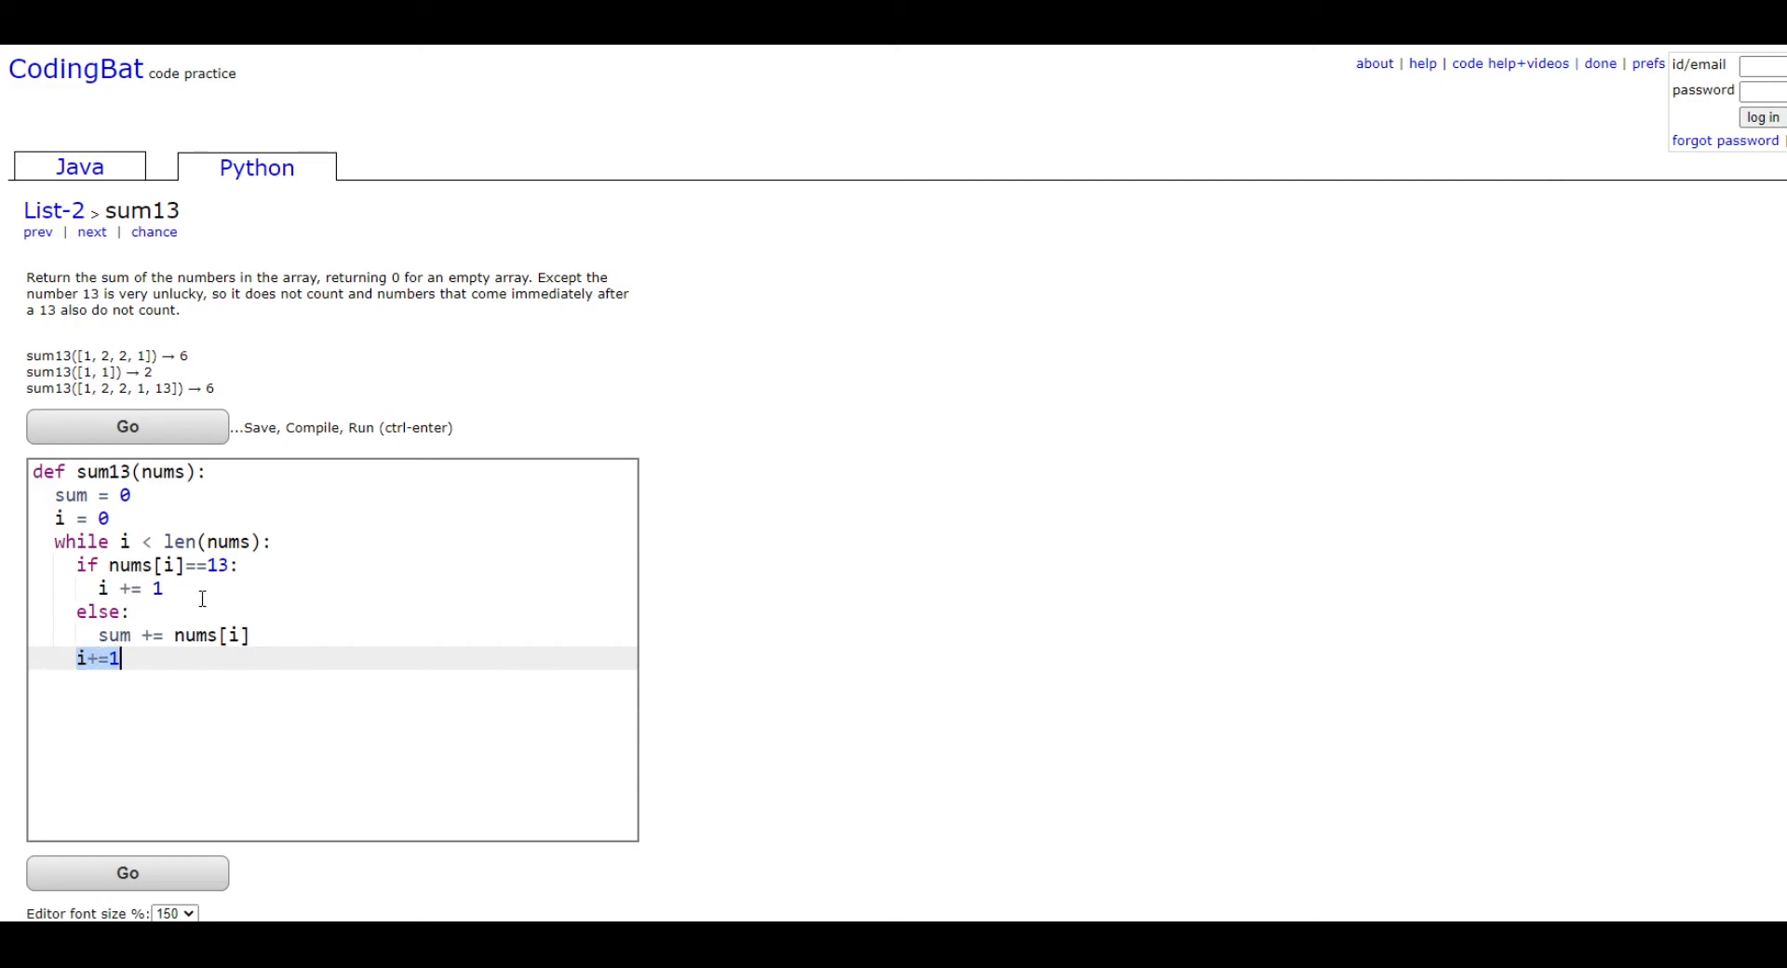
pyautogui.moveTo(176, 654)
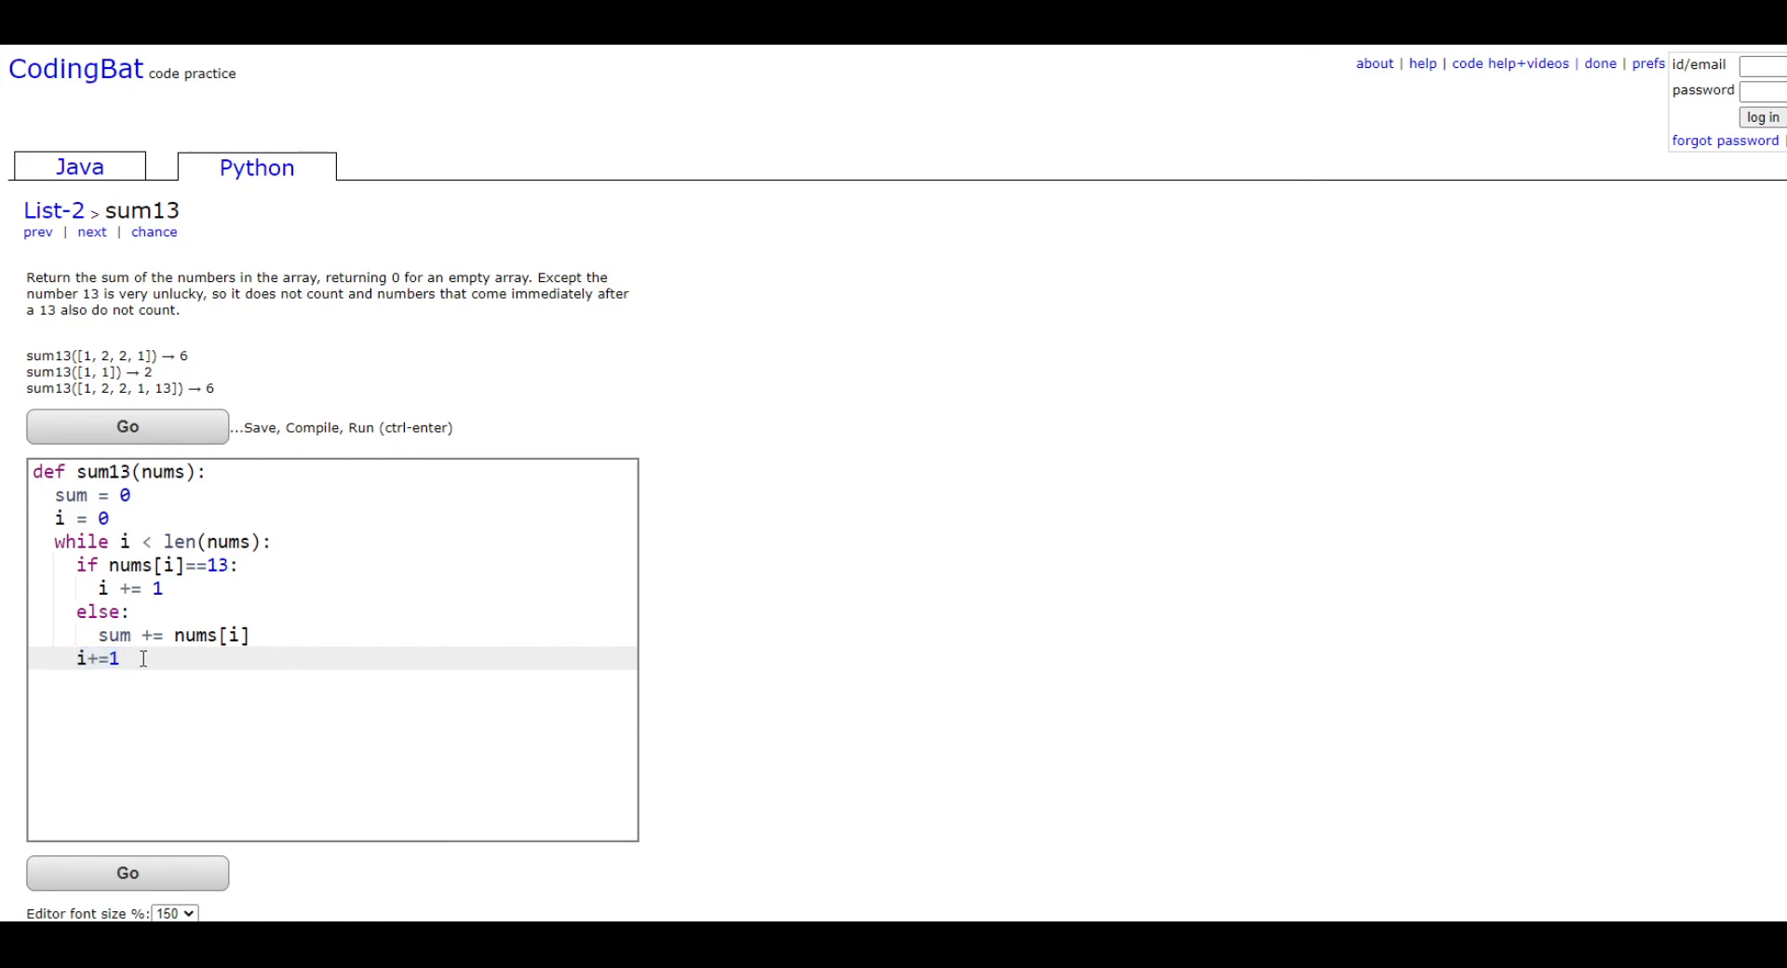
pyautogui.press('Return')
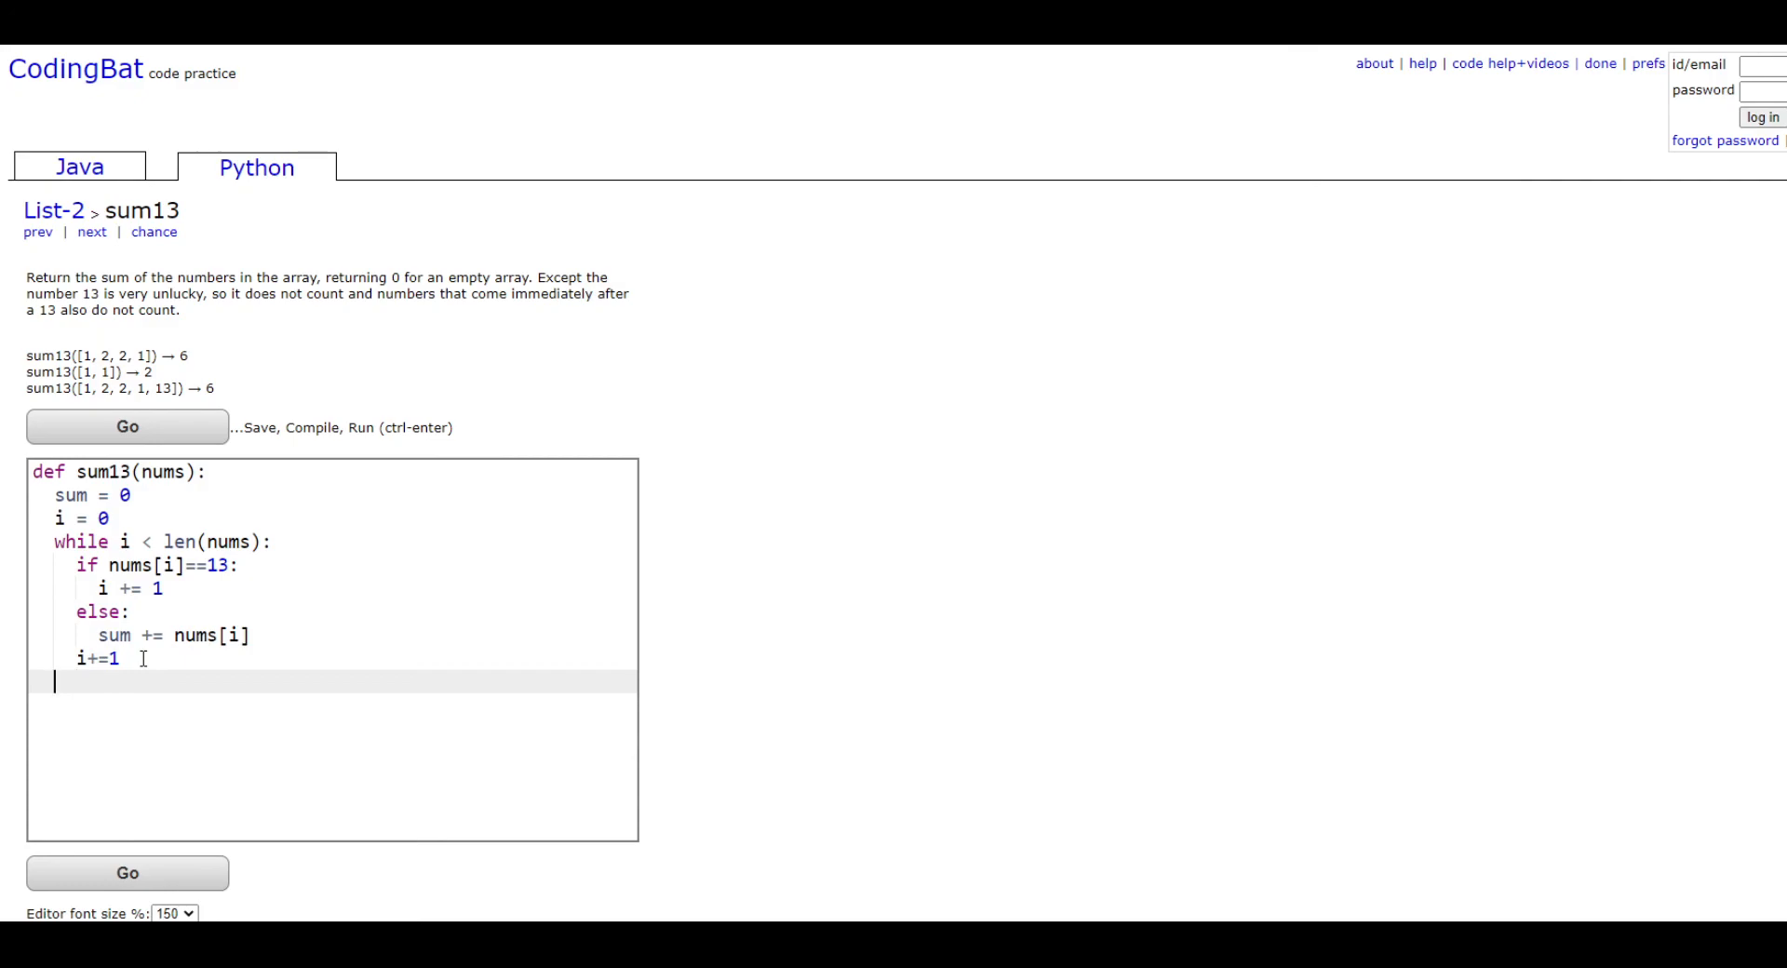
# - Add return sum after the loop and run the tests with Go
pyautogui.write('return')
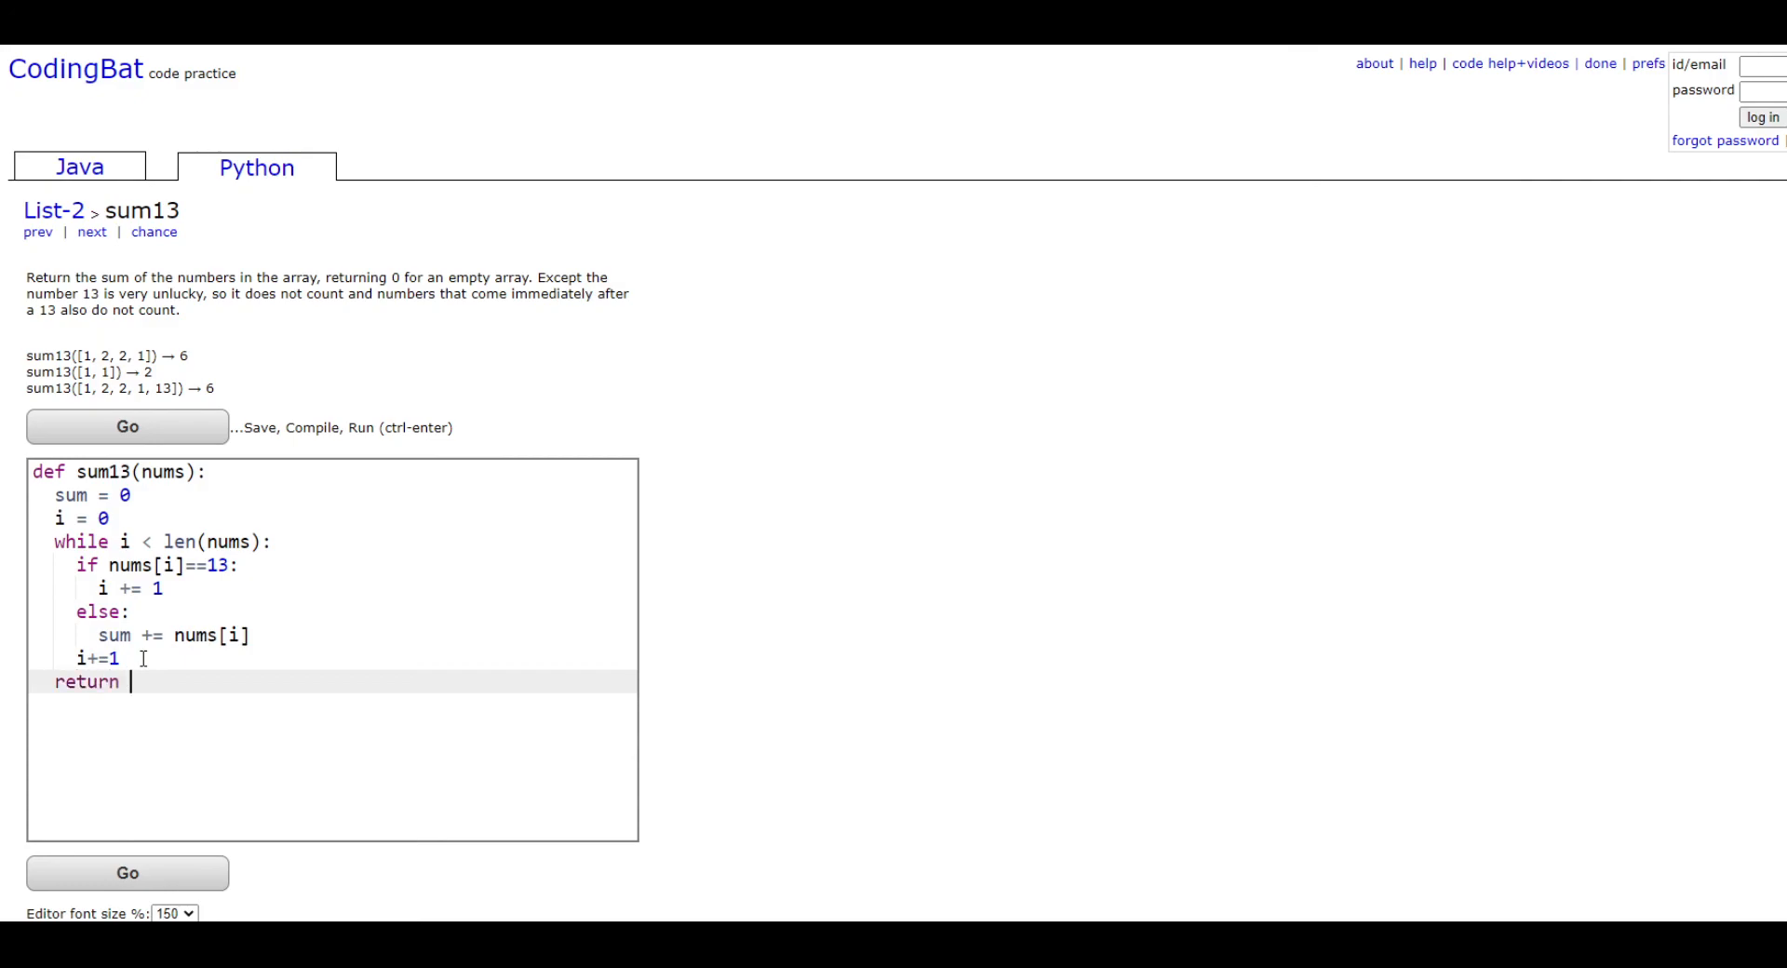
pyautogui.write('sum')
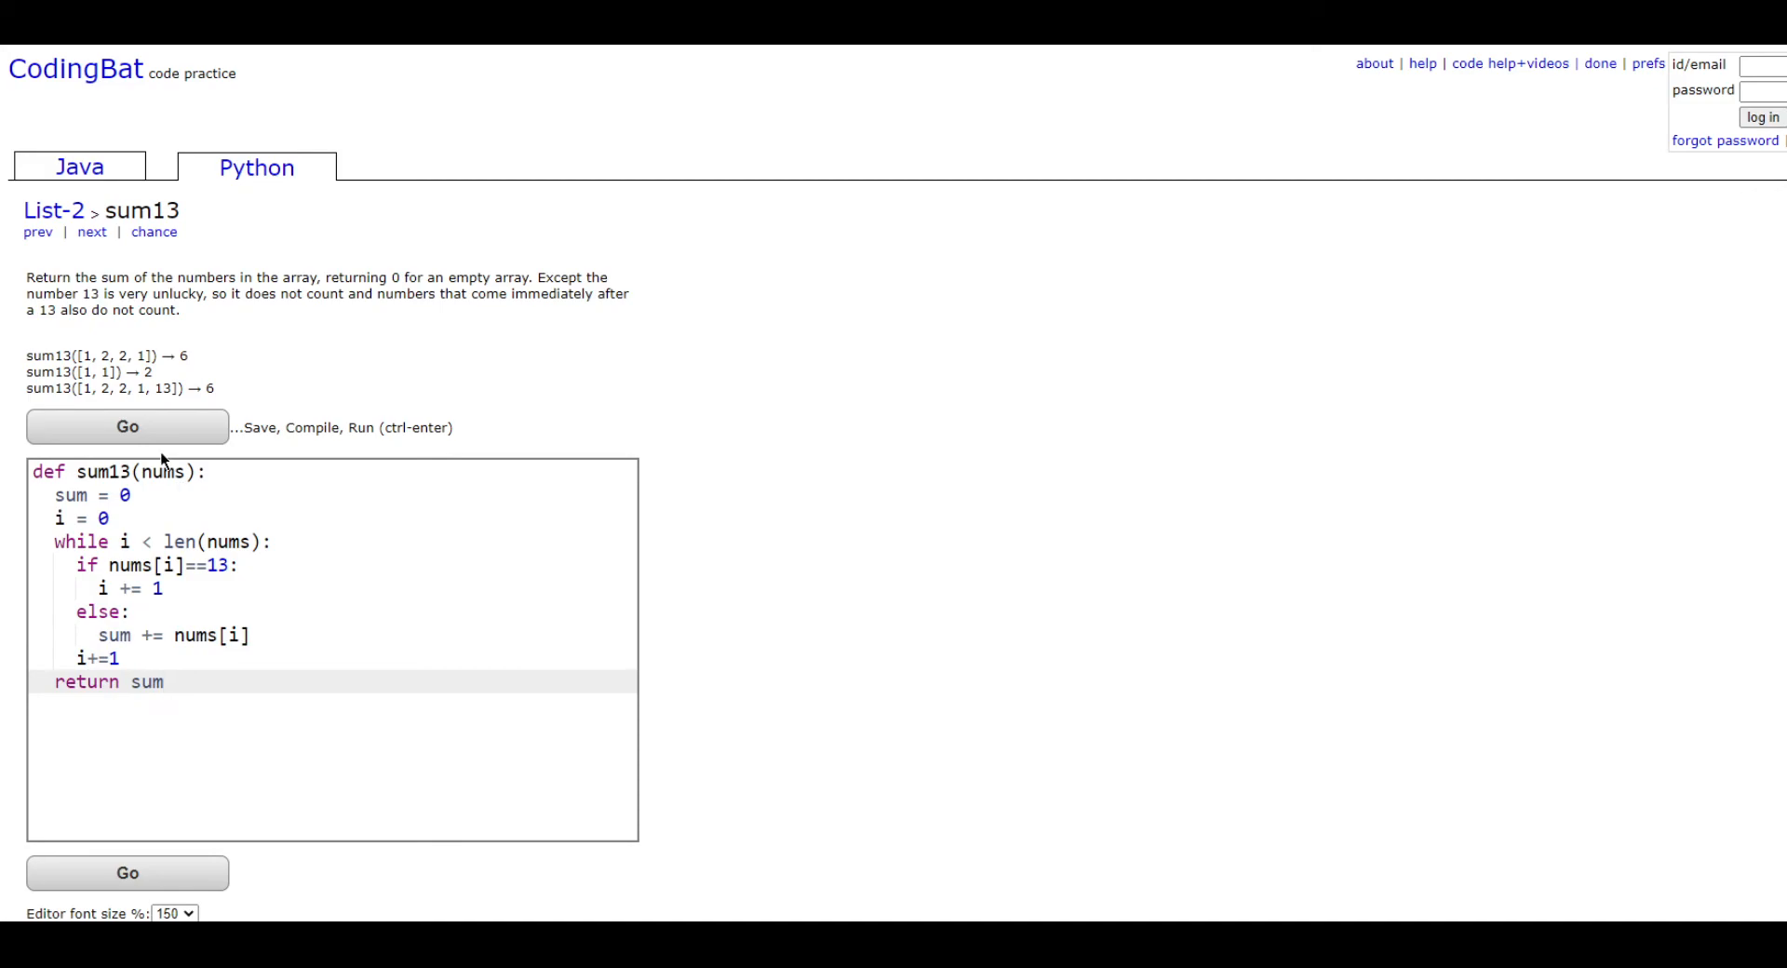
pyautogui.click(126, 426)
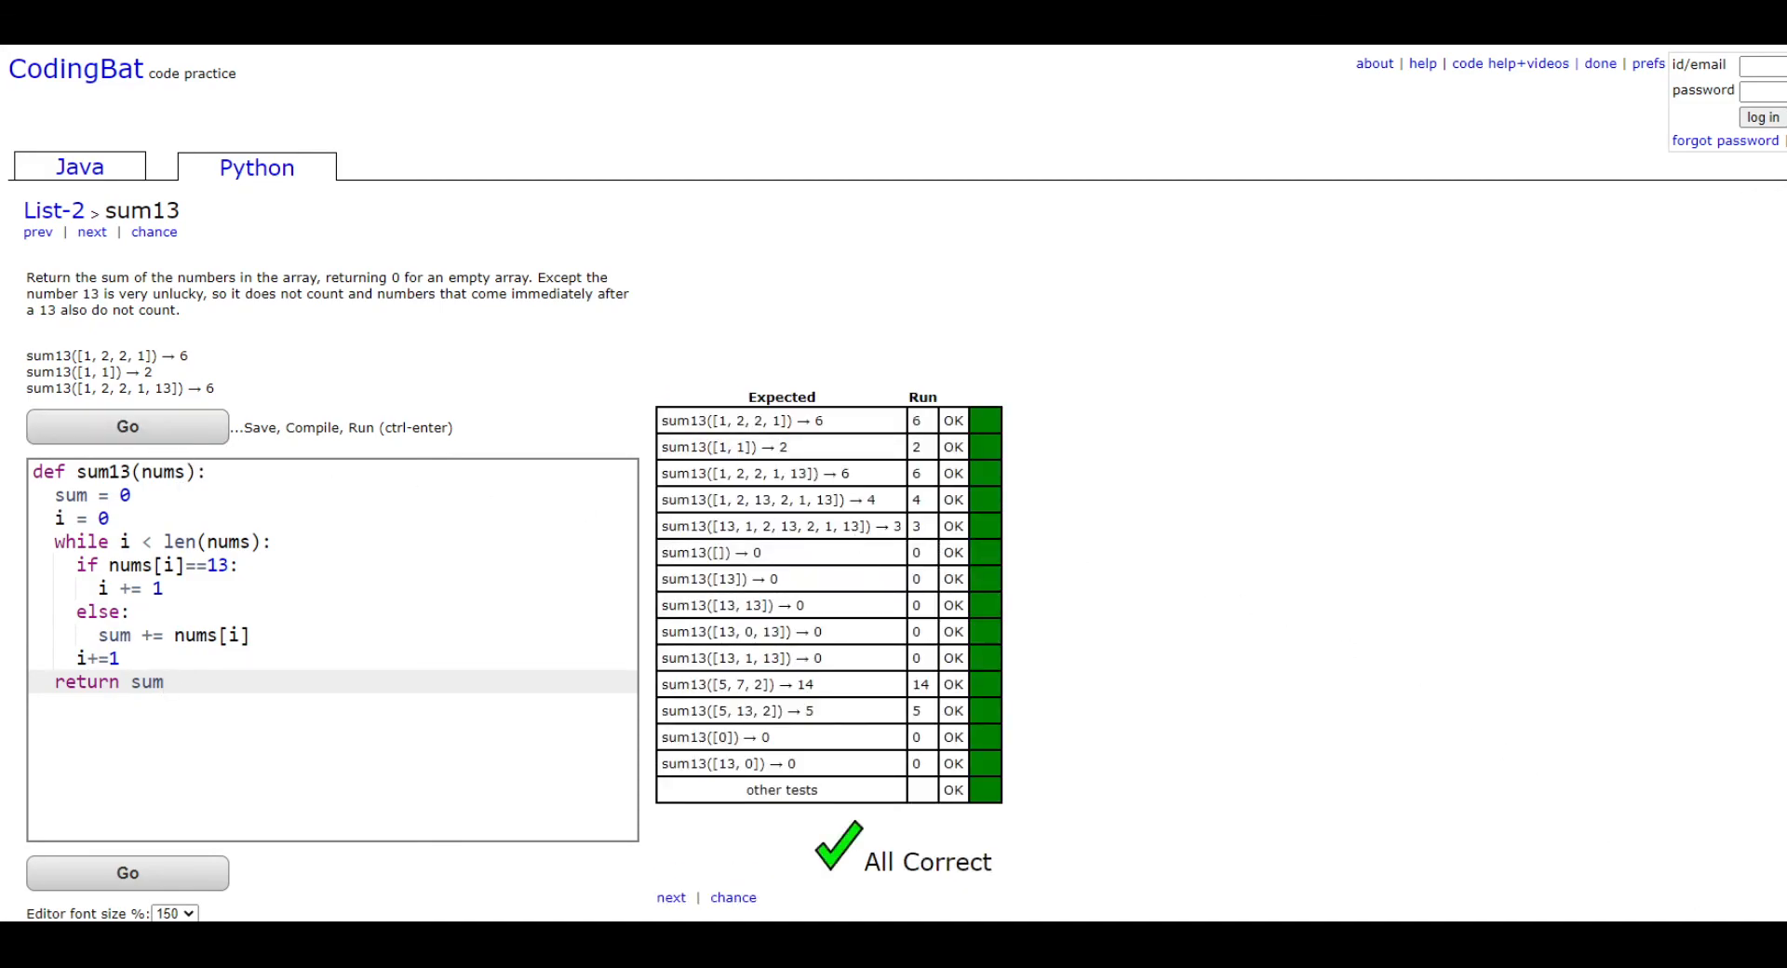